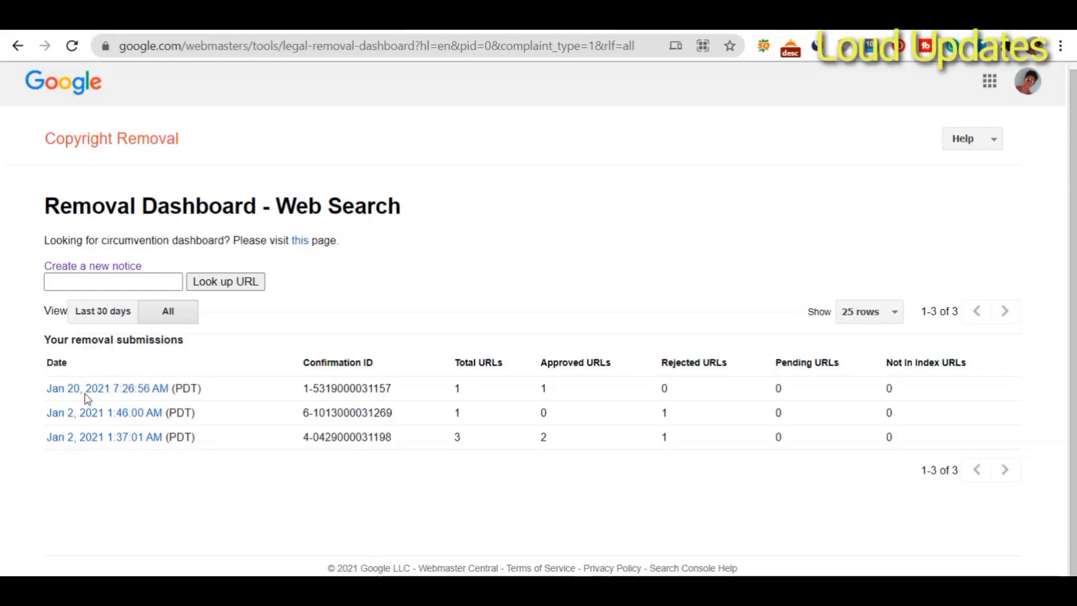
mouse_move(151, 438)
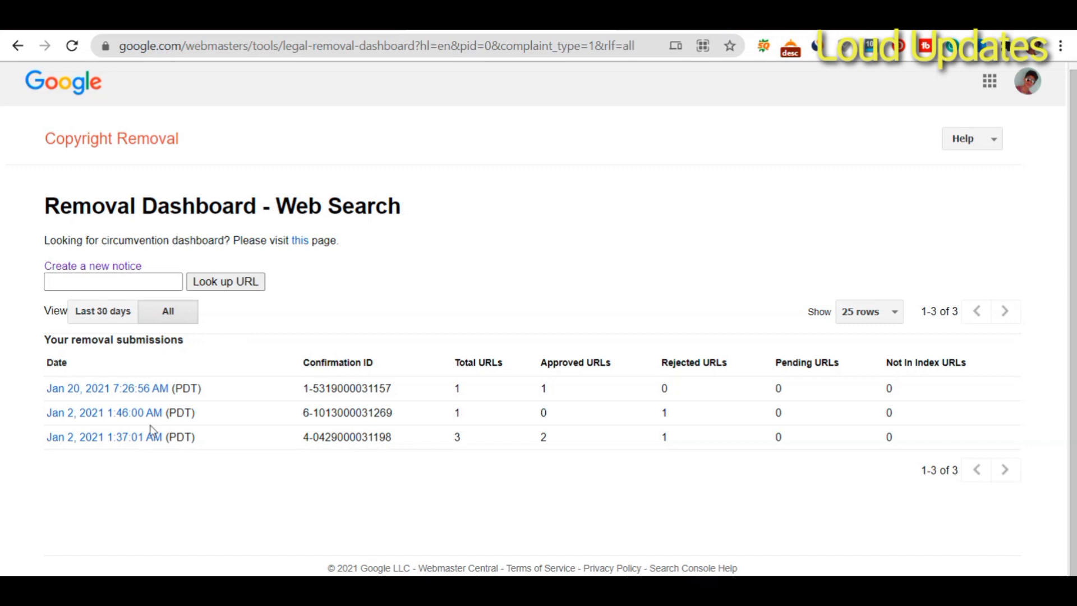
mouse_move(73, 210)
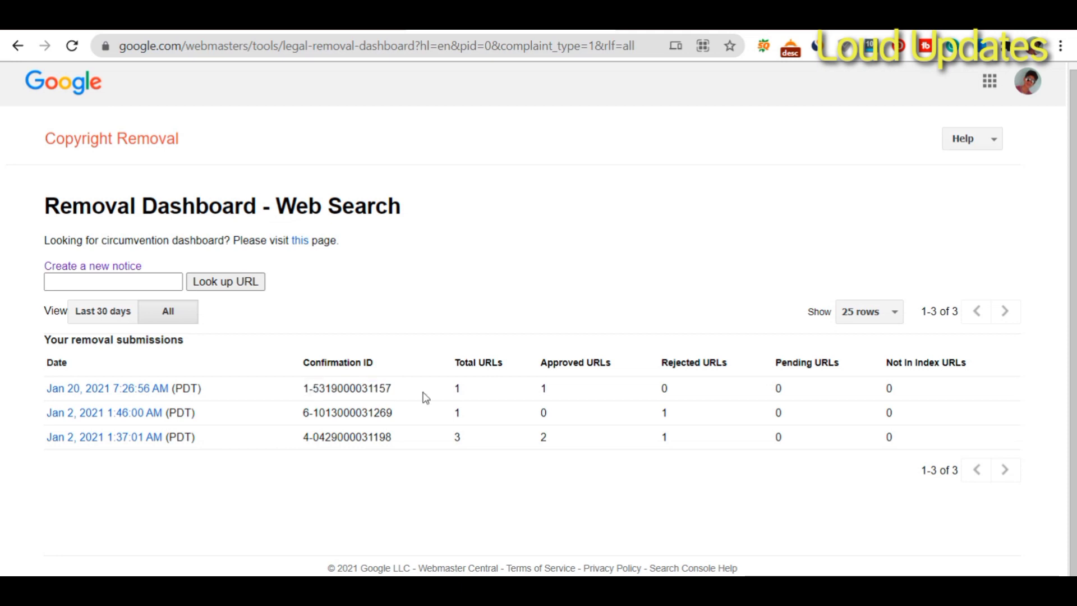
- Search 'dmca dashboard google' in a new tab and open the Copyright Removal dashboard
double_click(457, 388)
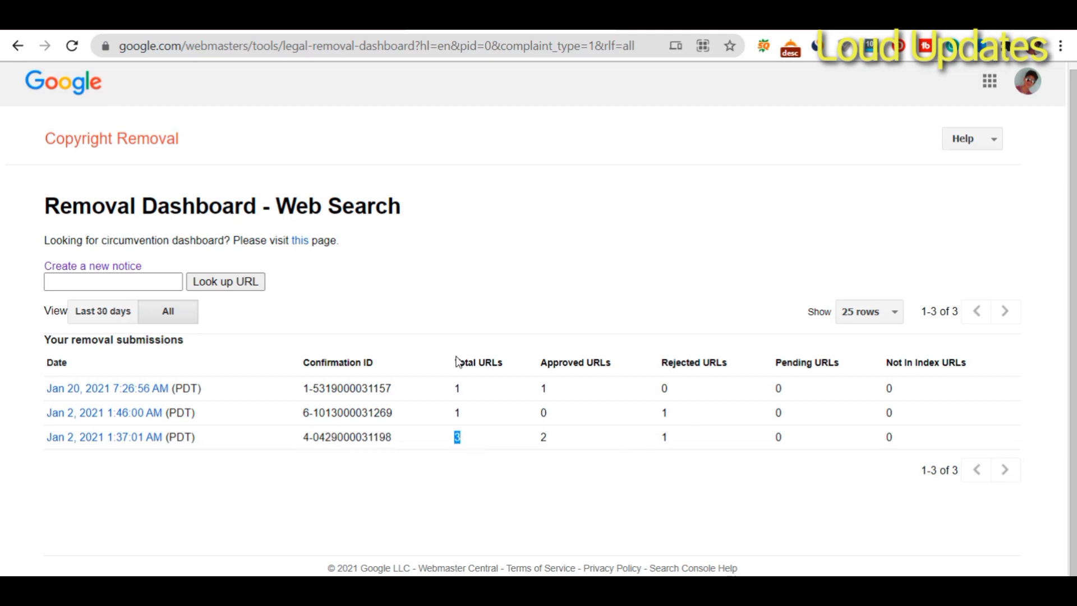
double_click(574, 362)
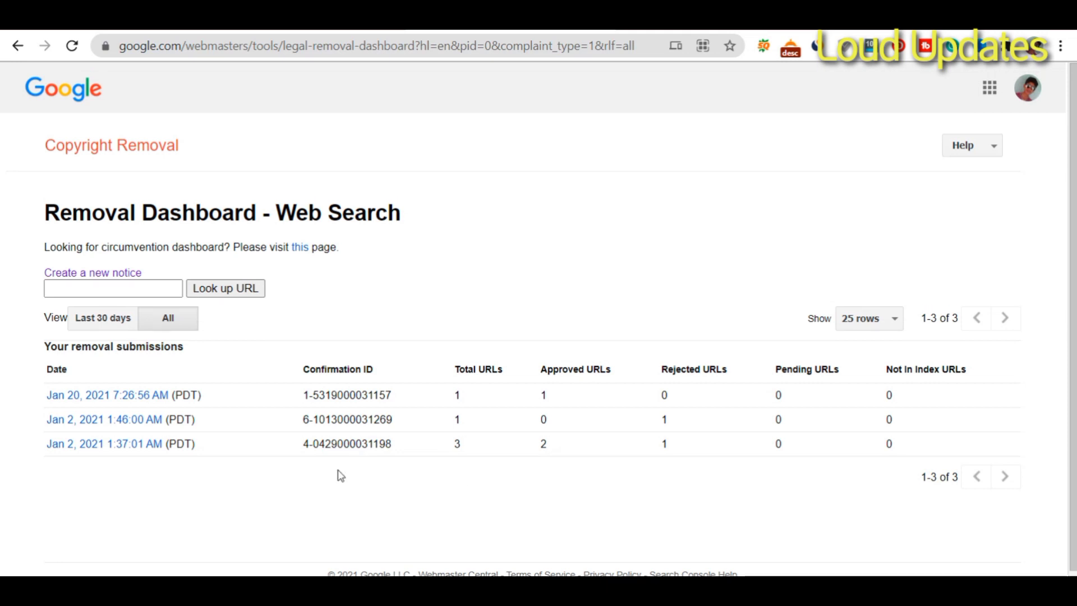
mouse_move(191, 468)
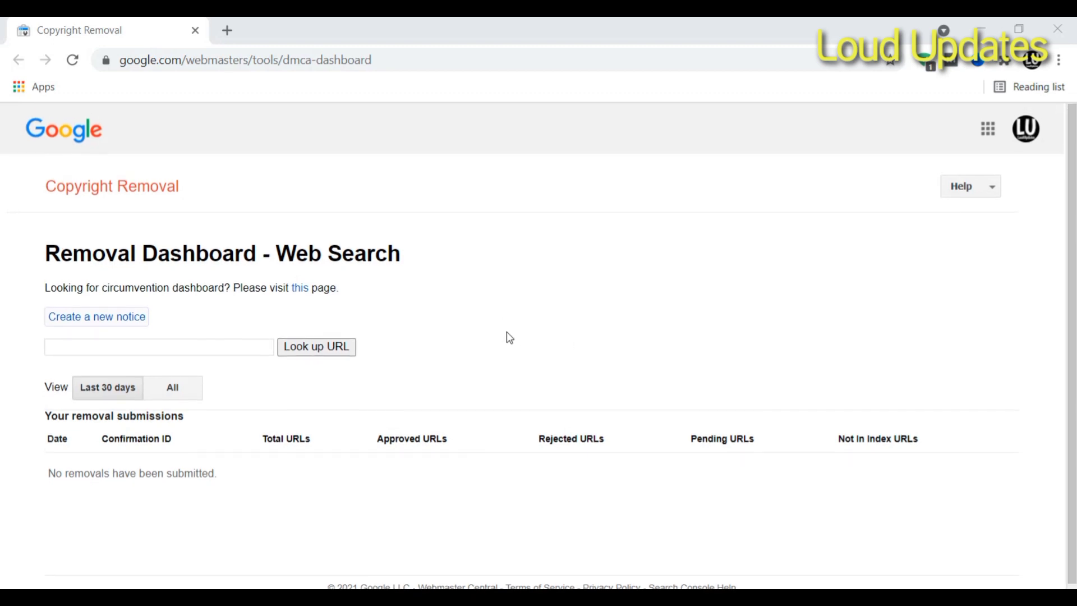
mouse_move(349, 274)
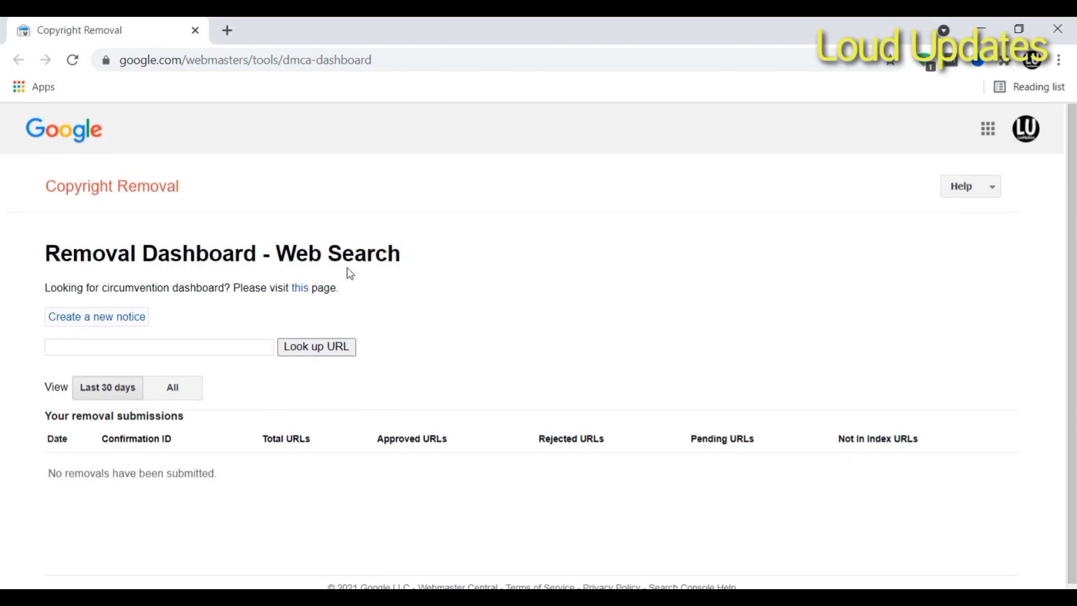
left_click(229, 30)
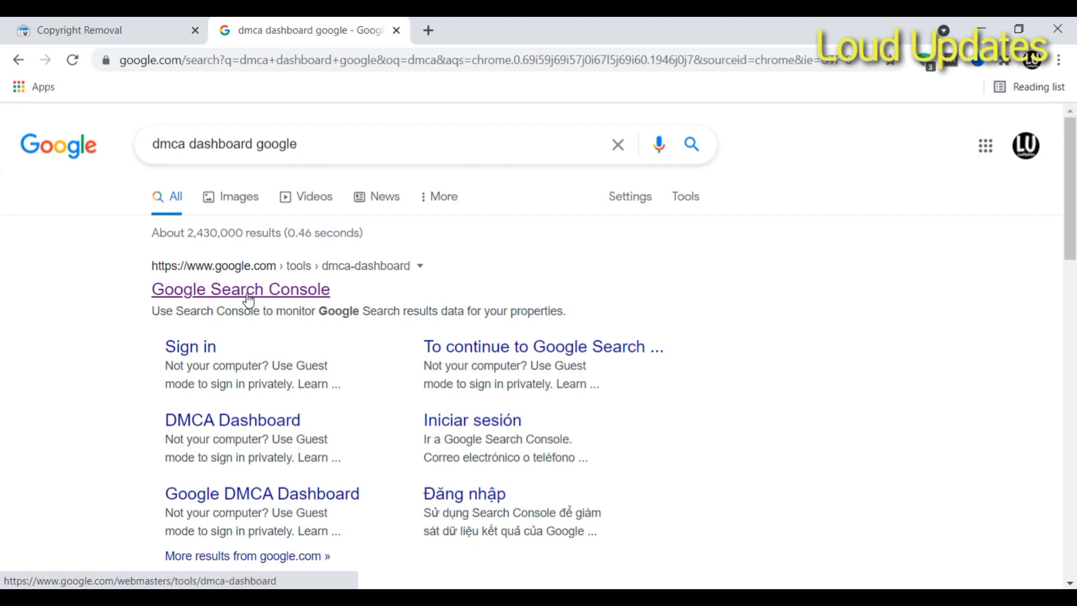
left_click(245, 289)
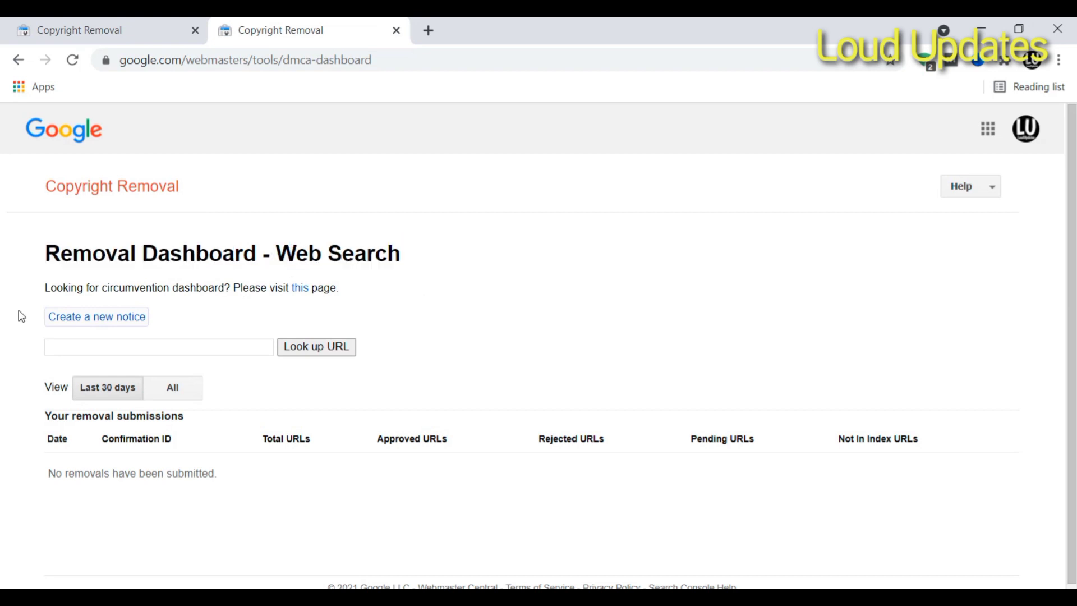
- Start a new notice with name Haider J, copyright holder Self, and ownership confirmed
left_click(96, 317)
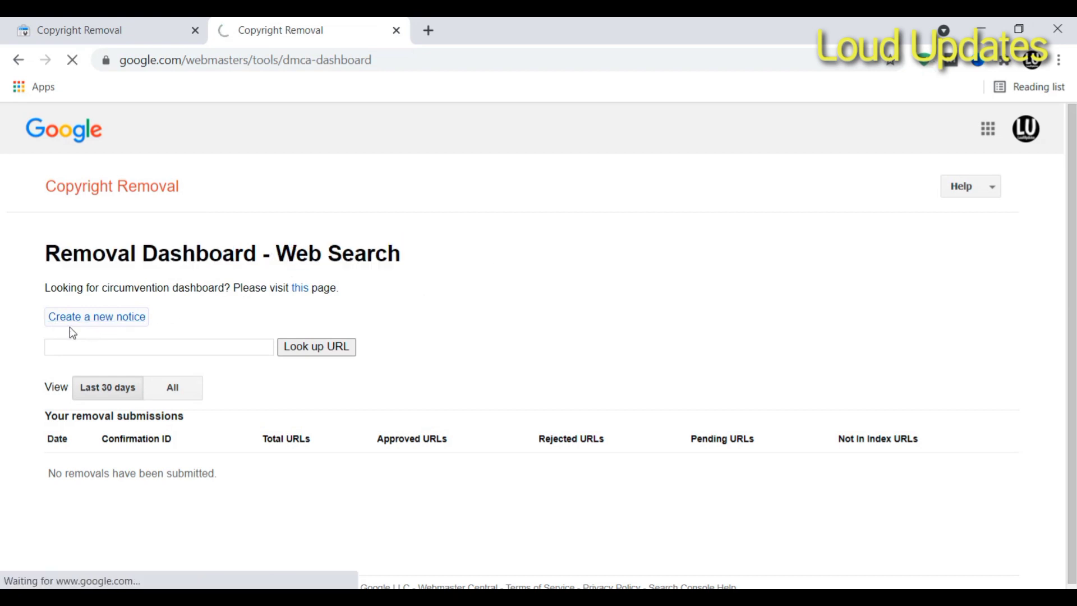
left_click(96, 317)
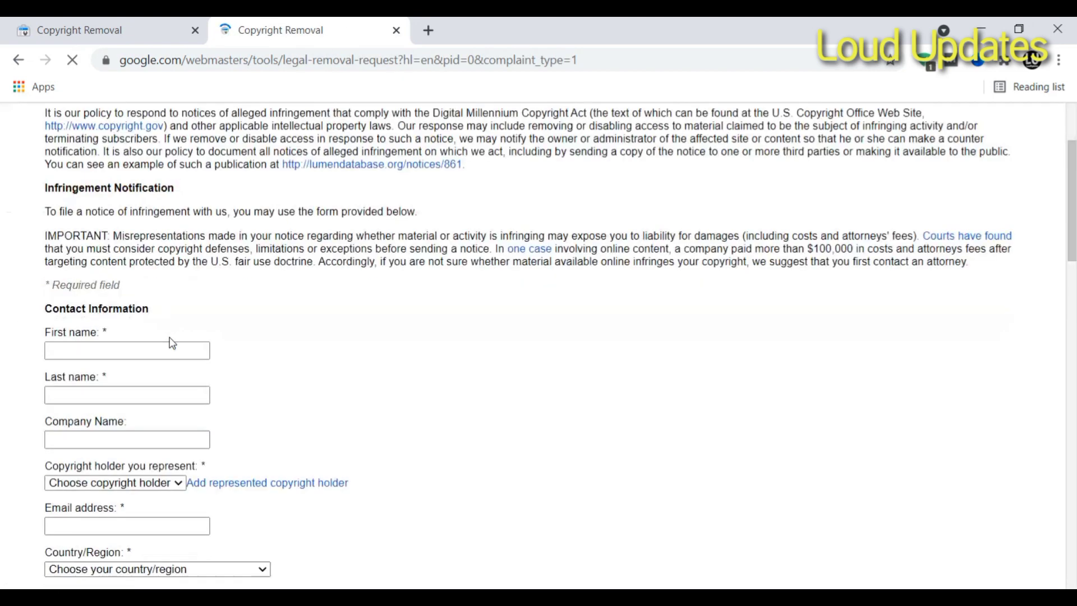
scroll("down", 3)
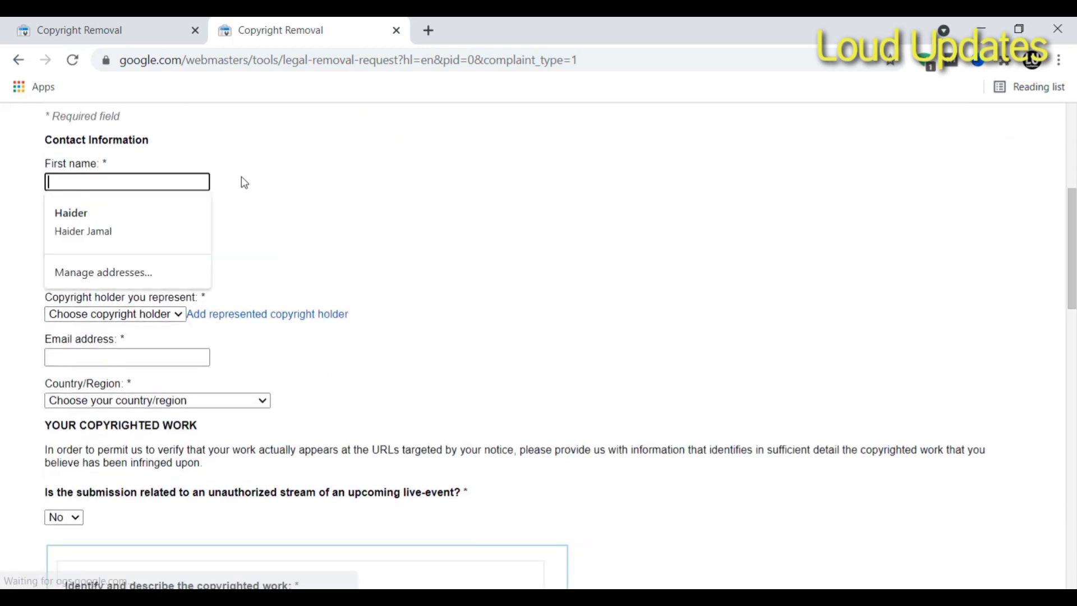
type("Haider")
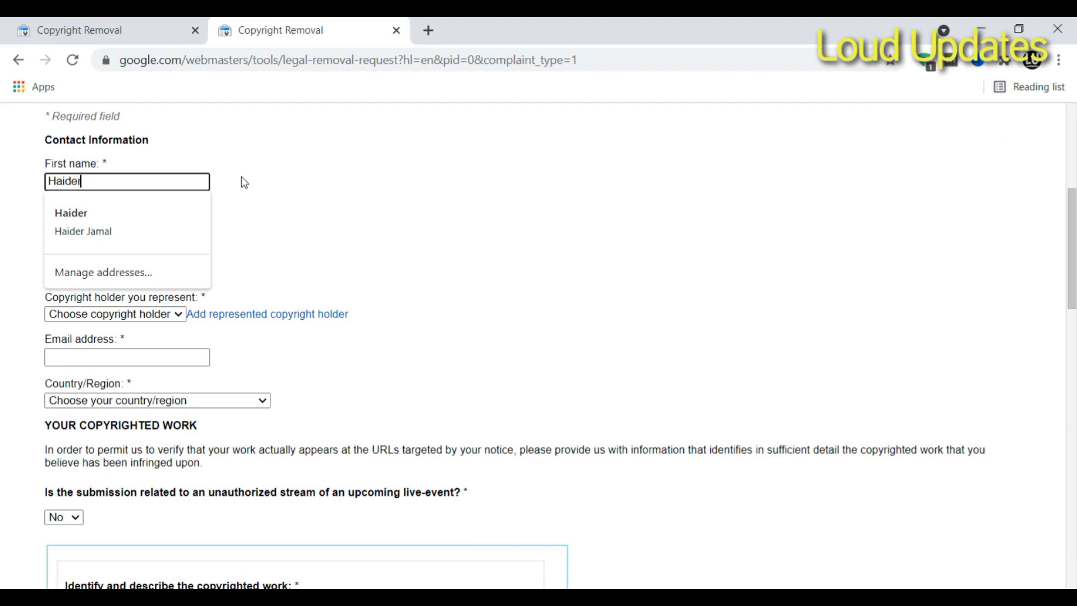
type("Jamal")
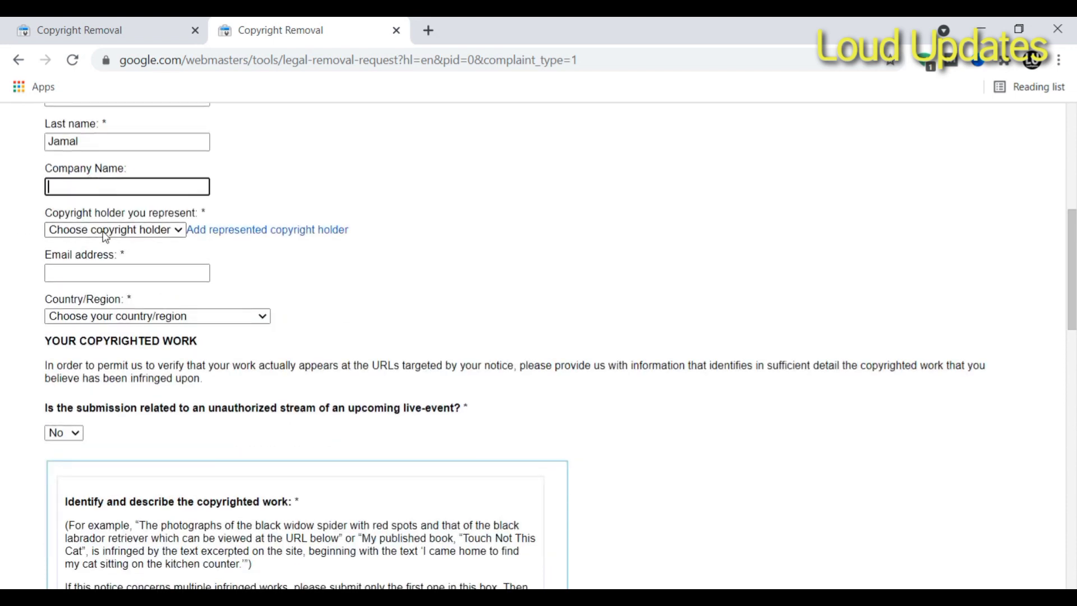
left_click(114, 230)
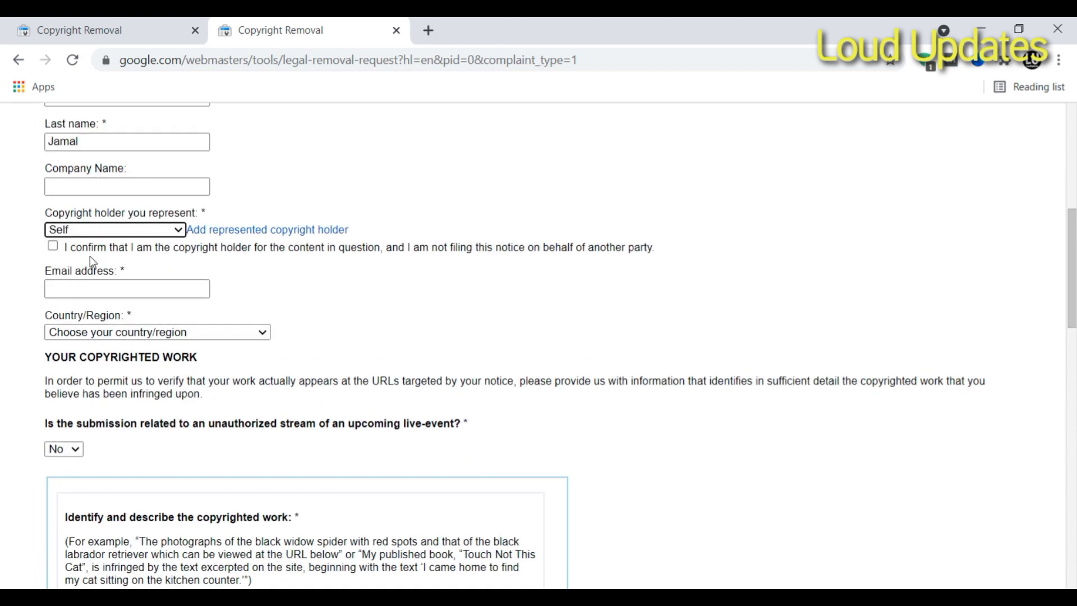
left_click(52, 247)
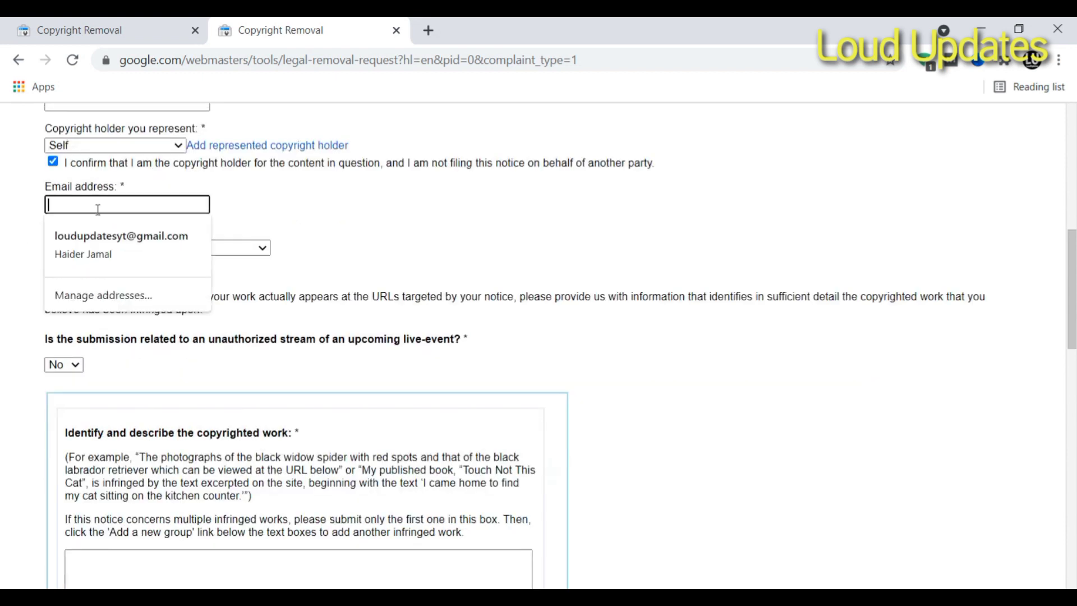
- Fill the contact email from saved details and set Country/Region to Pakistan
left_click(122, 237)
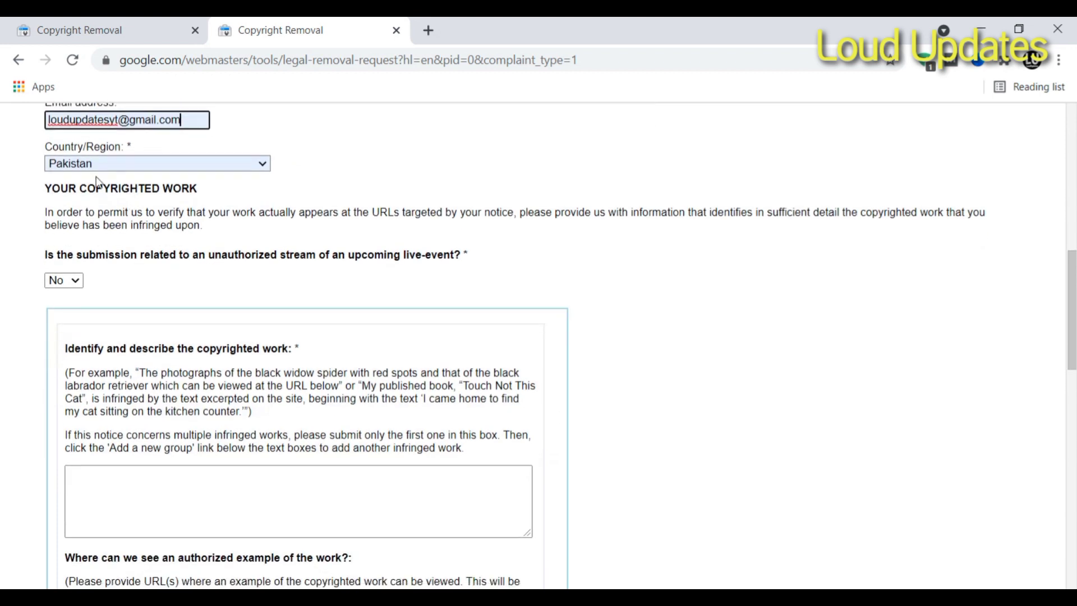
left_click(156, 163)
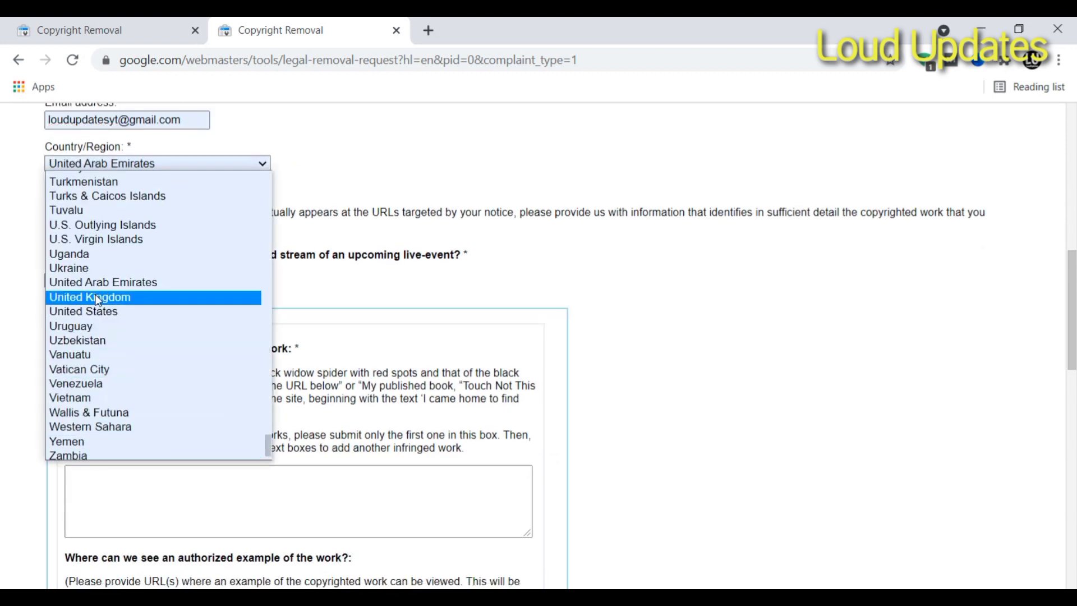
left_click(84, 311)
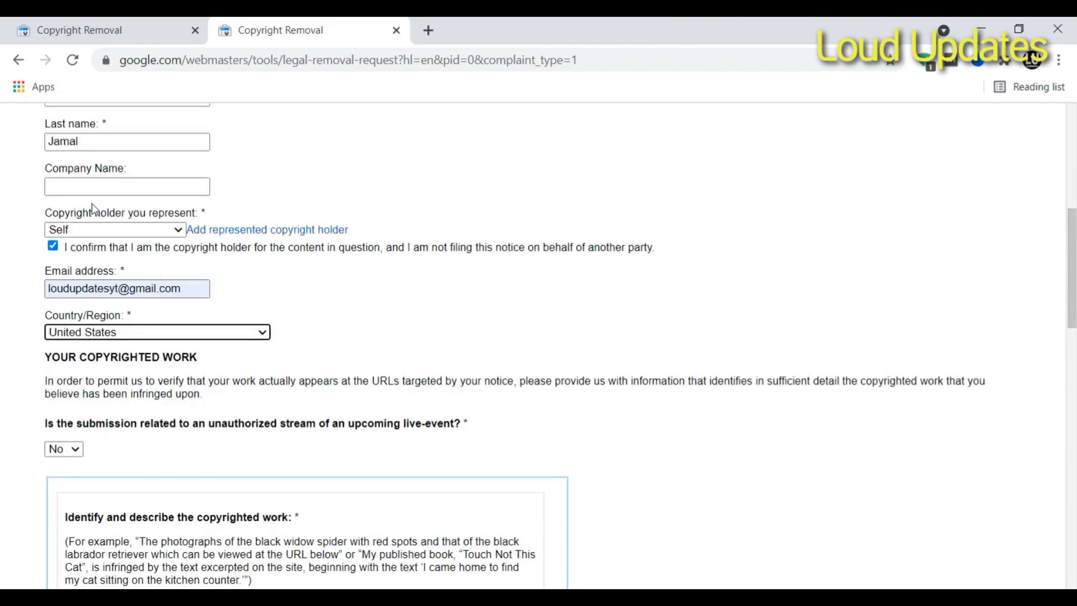
scroll("down", 3)
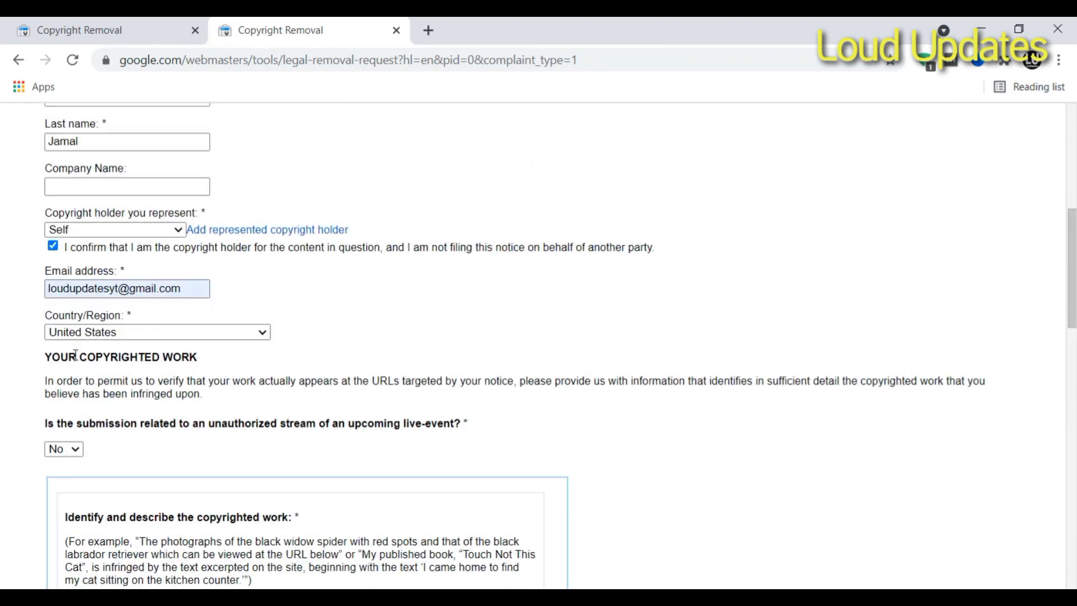
left_click(157, 333)
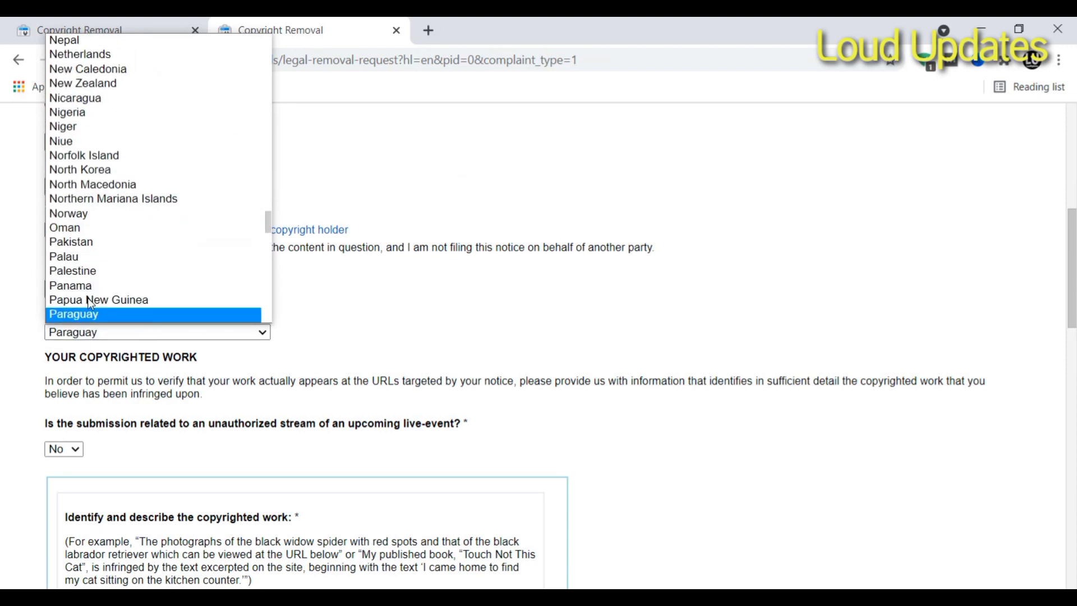
scroll("down", 3)
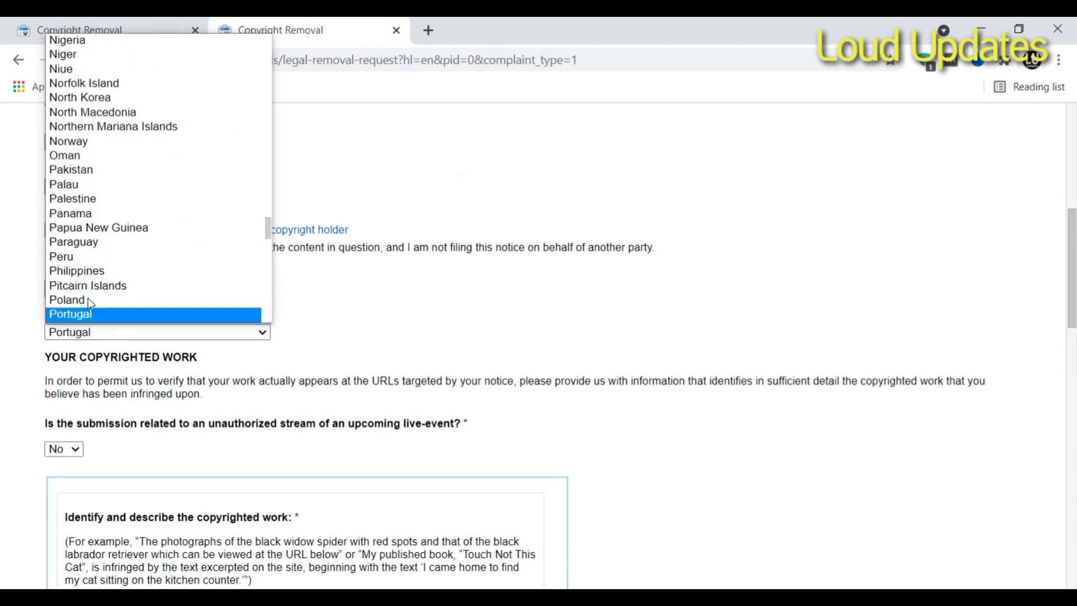
left_click(71, 169)
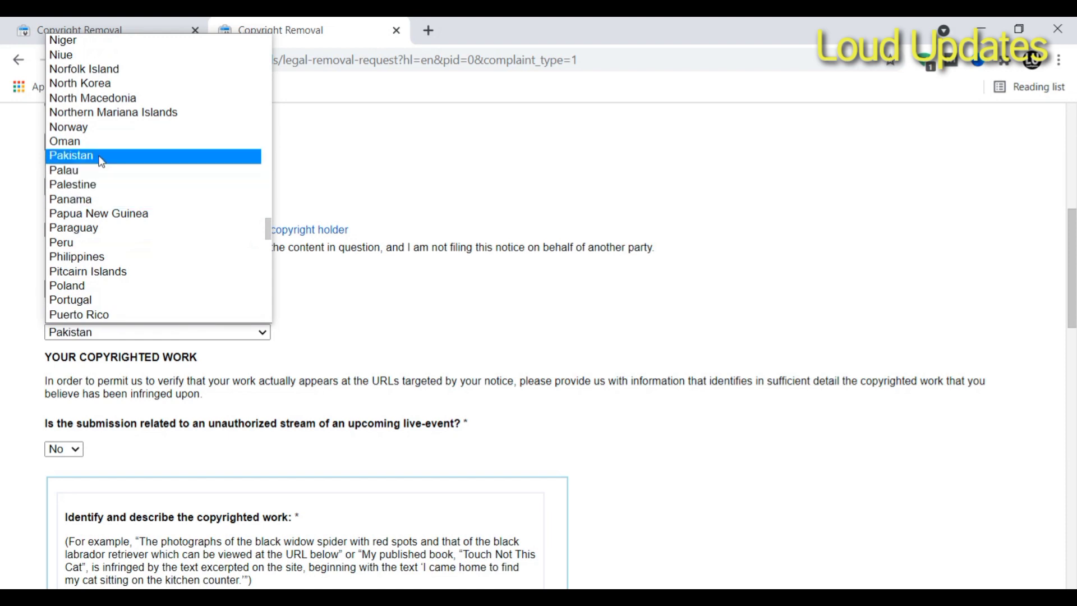
left_click(73, 155)
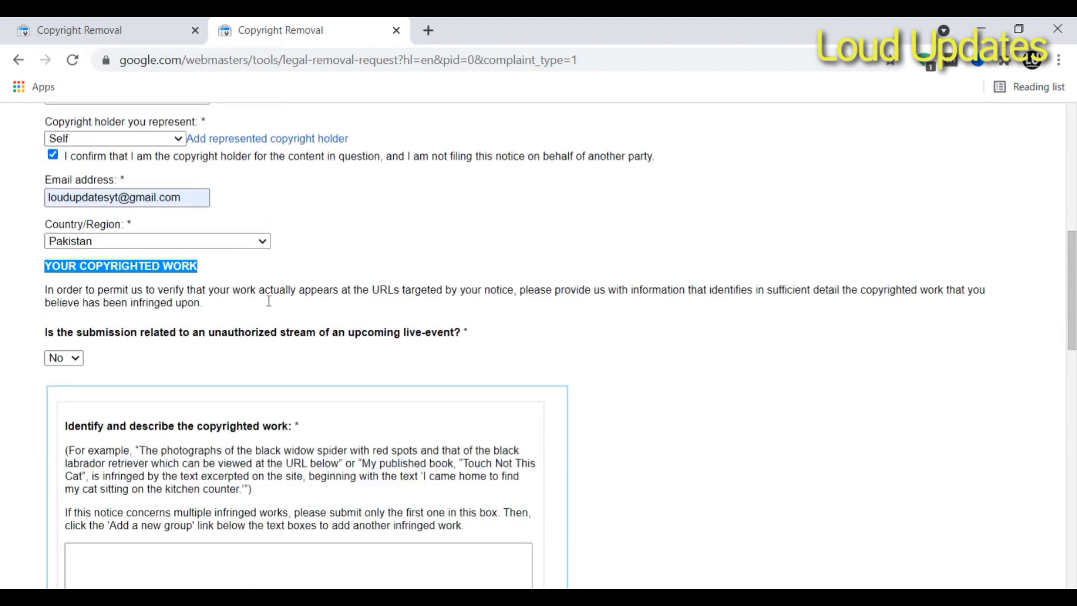
scroll("down", 3)
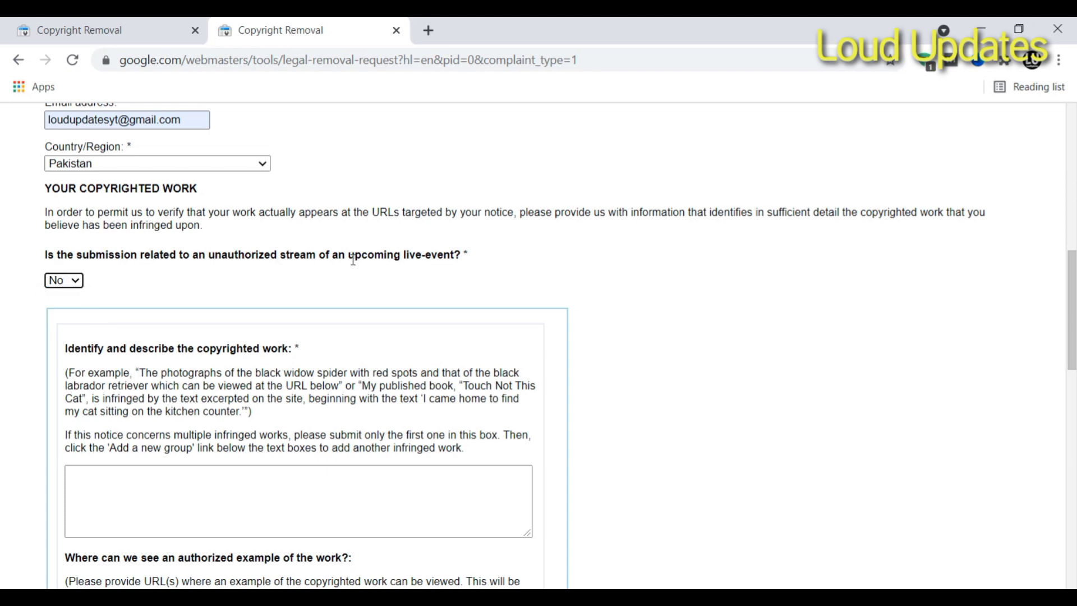
- Describe the work: this website copied my content without permission, please remove it from Google search
left_click_drag(358, 255, 422, 254)
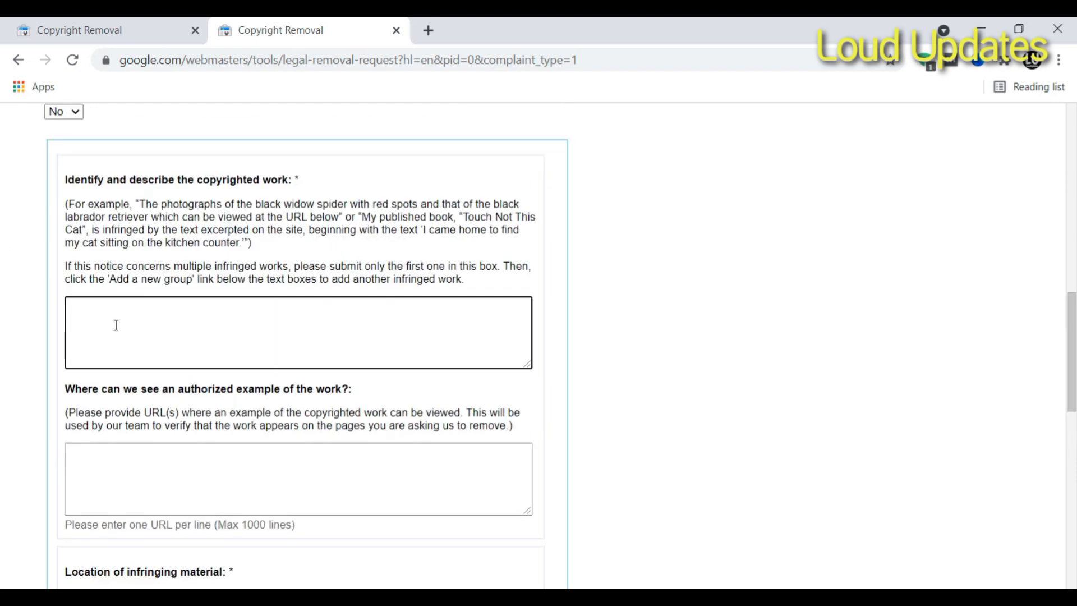
type("this website copy my")
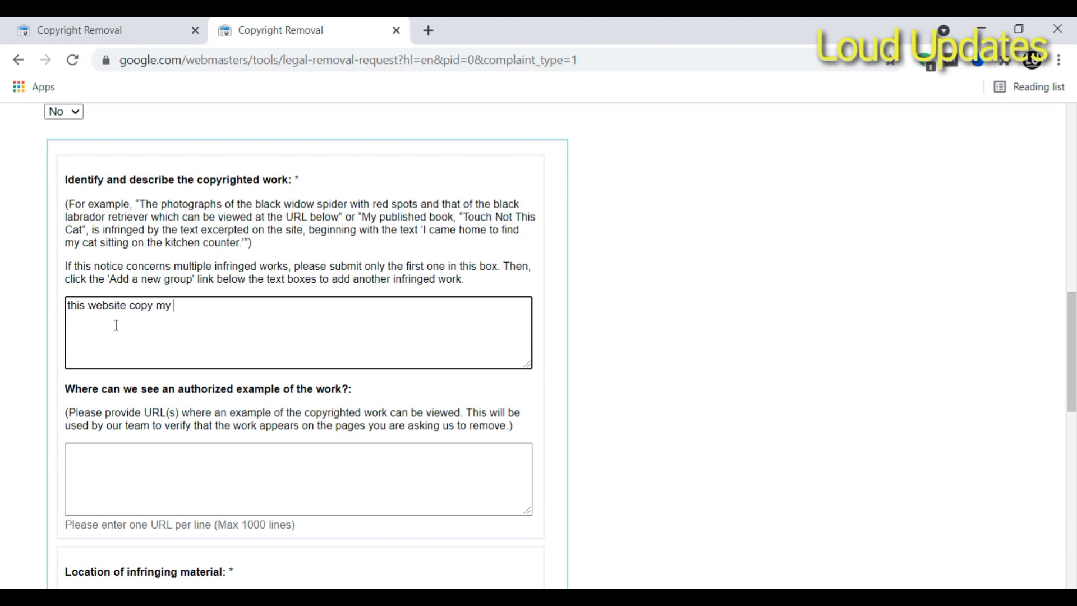
type("contewnt")
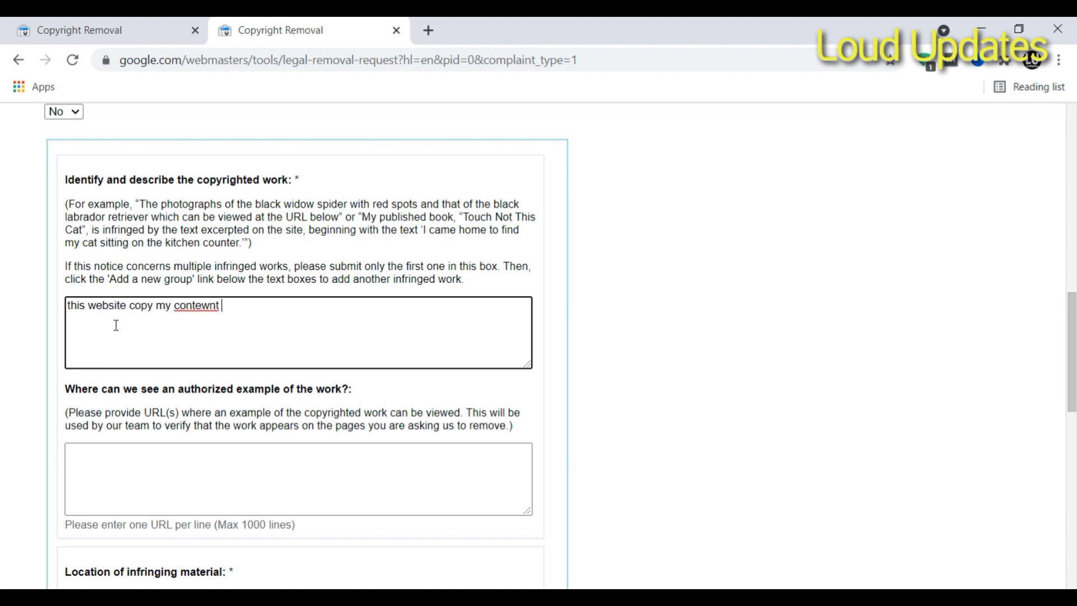
type("content without my p")
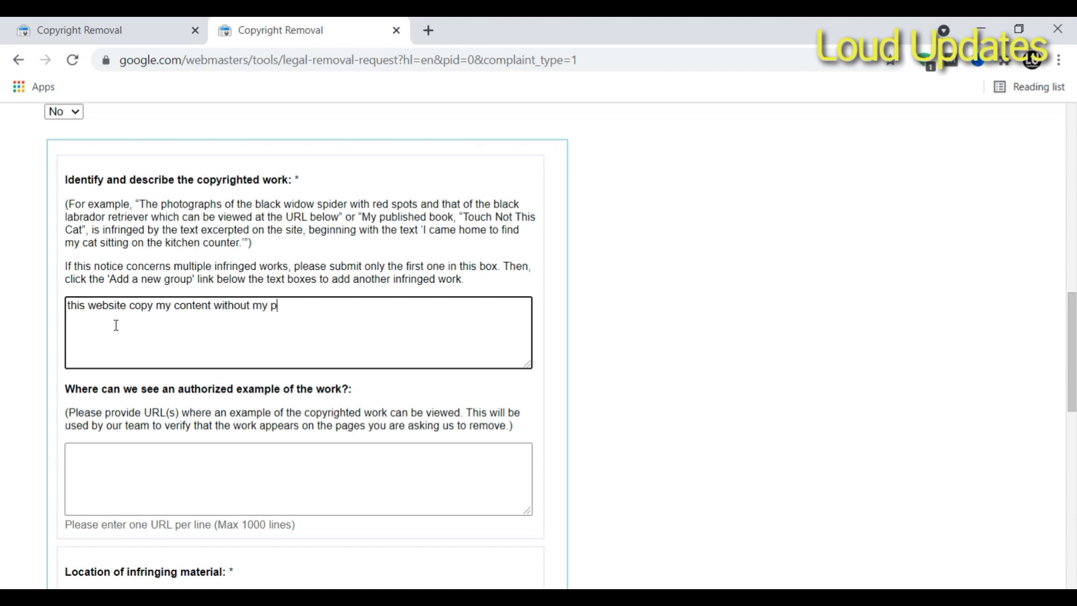
type("ermission")
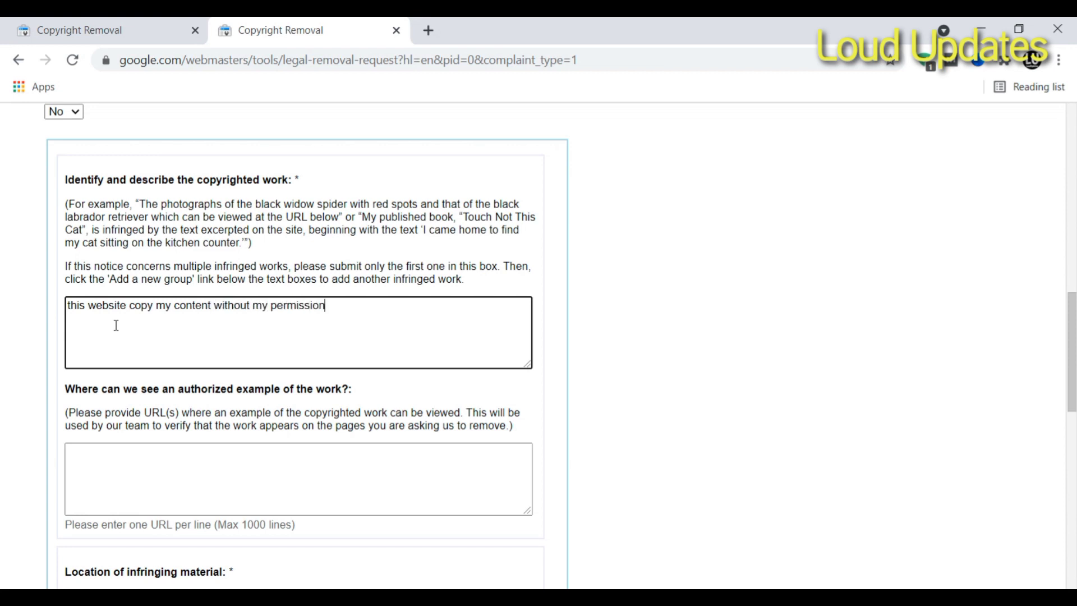
type(". please r")
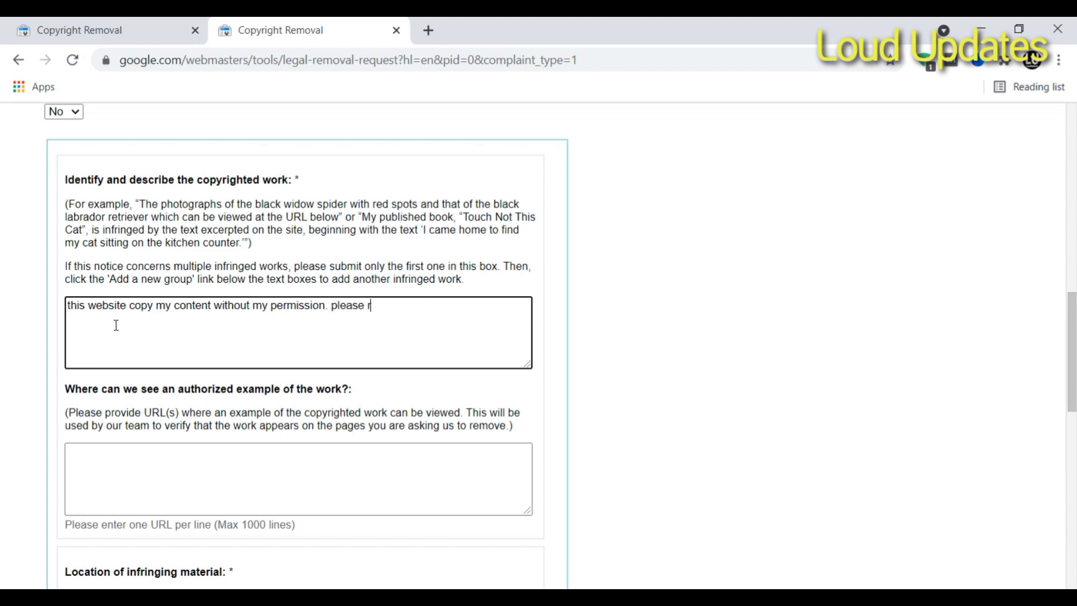
type("emove this")
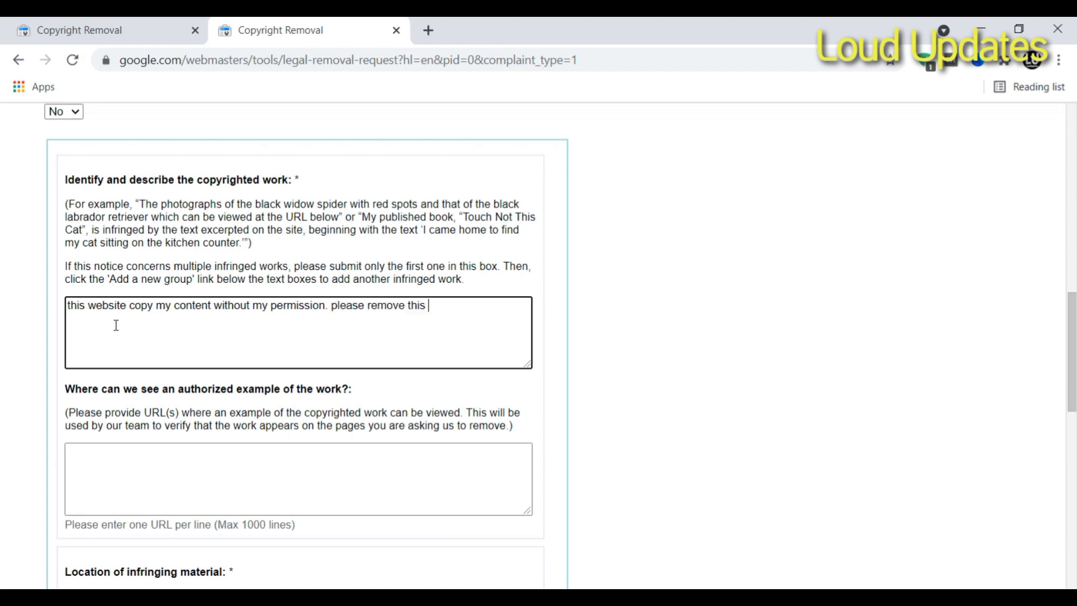
type("content fr")
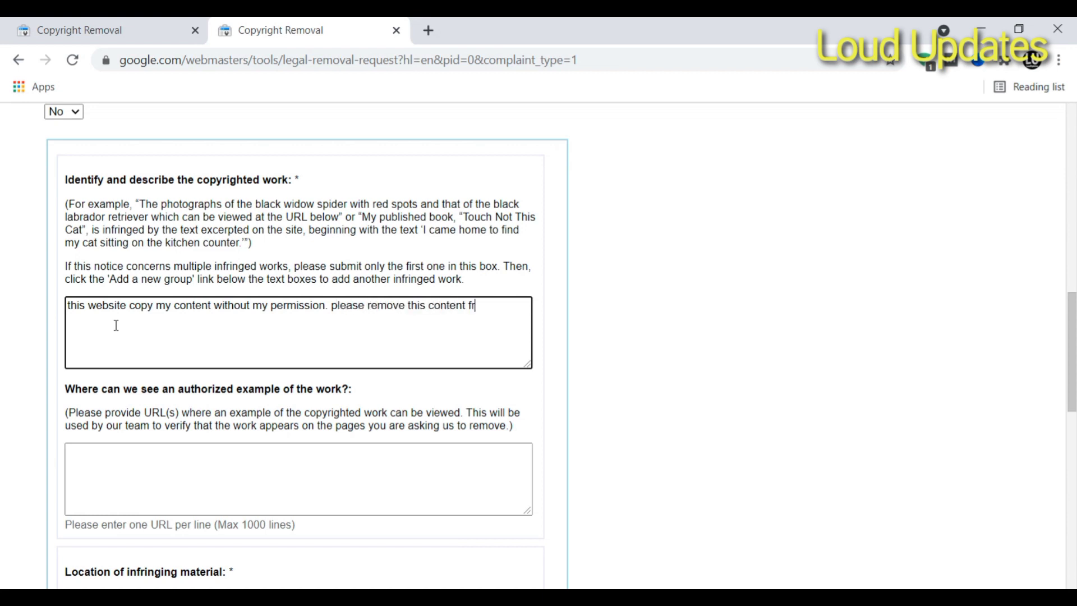
type("om google")
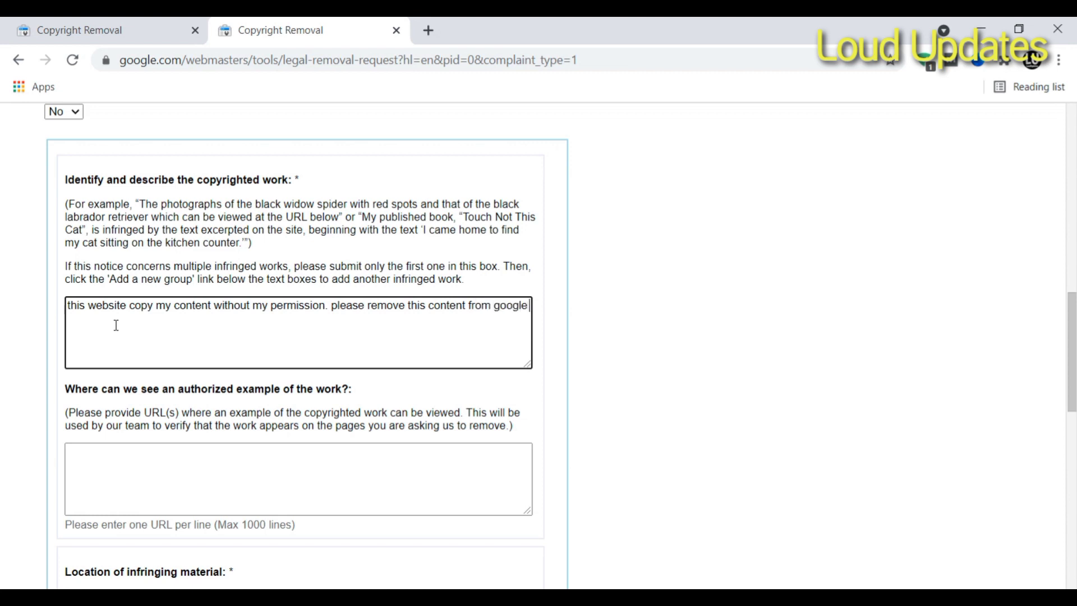
type("search")
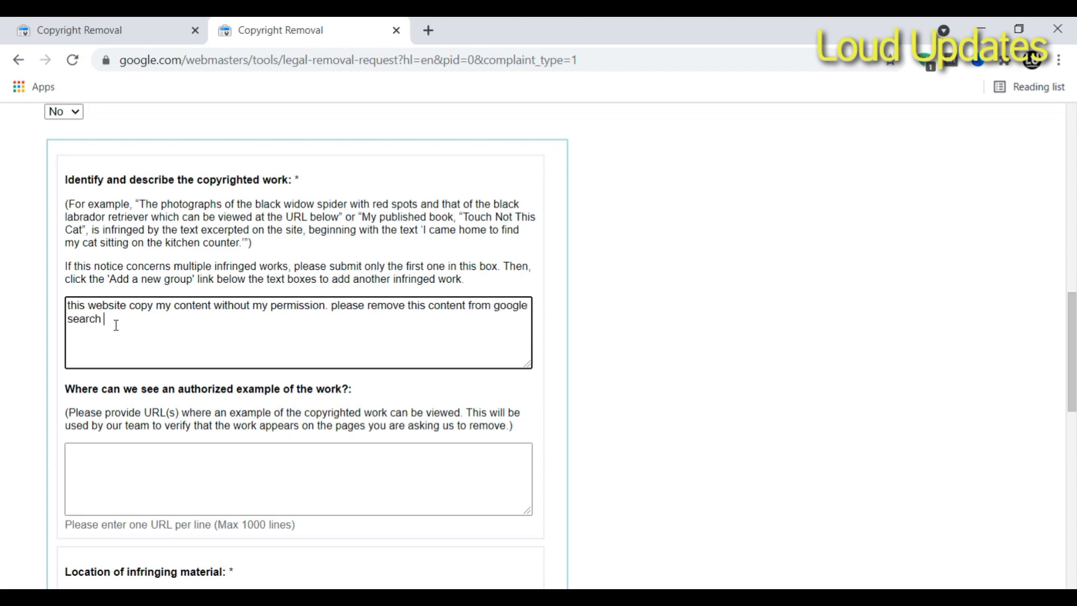
type("engine thanks")
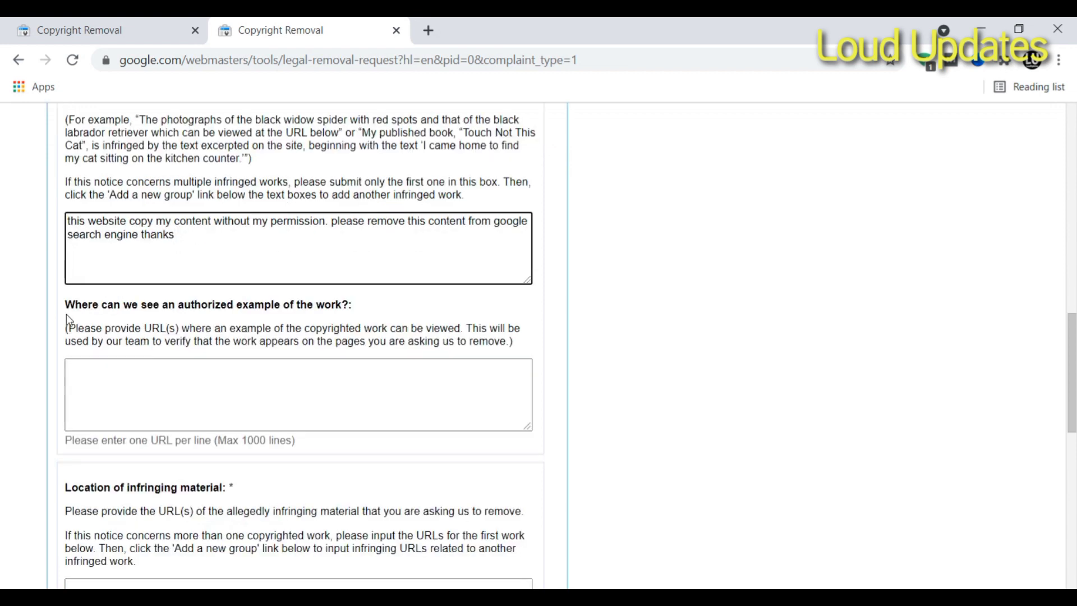
mouse_move(229, 299)
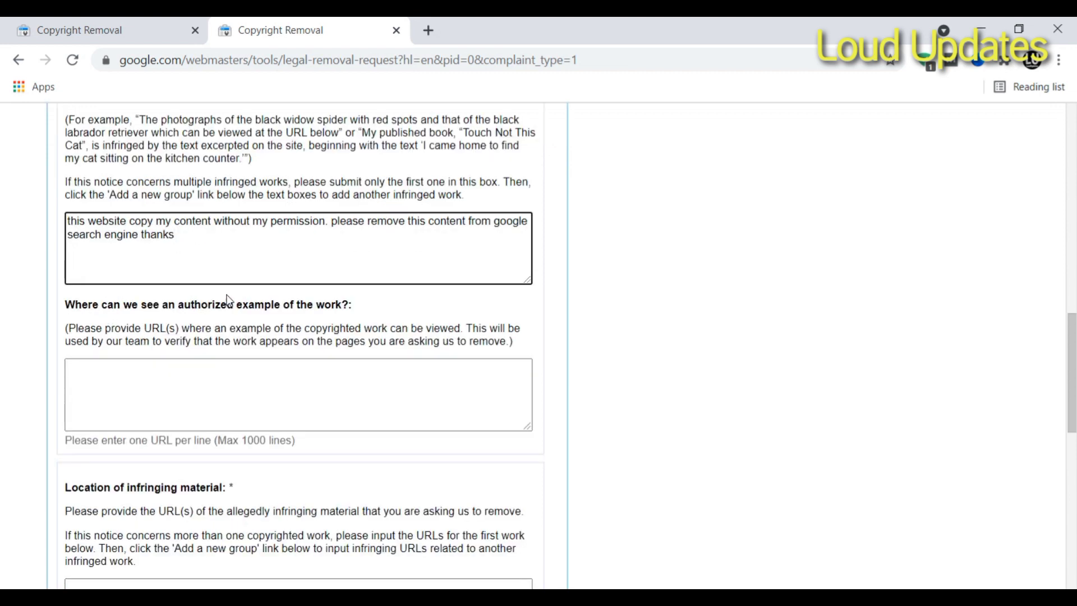
- Scroll through the LoudUpdates 'How to Set Up a Home Office for Remote Work' article
scroll("down", 3)
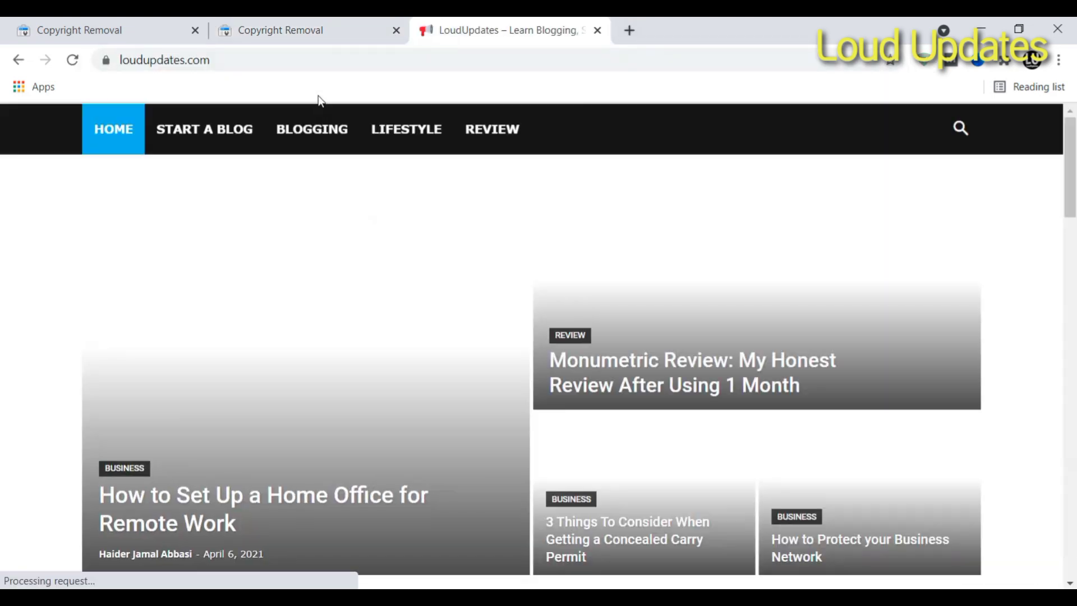
scroll("down", 3)
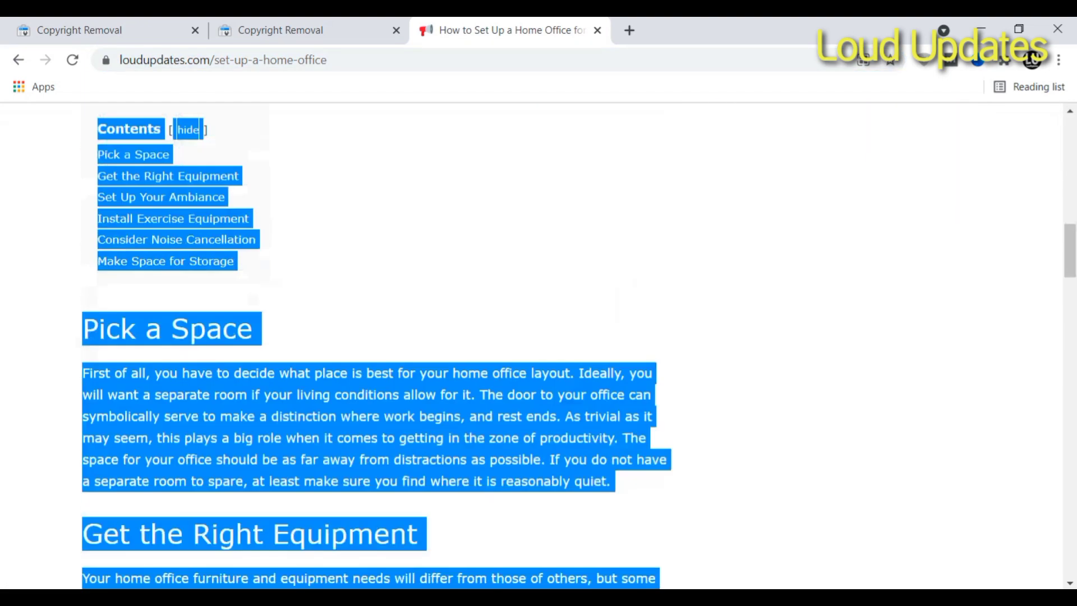
- Paste the loudupdates.com article as authorized example and enter the example.com infringing URL
left_click(289, 30)
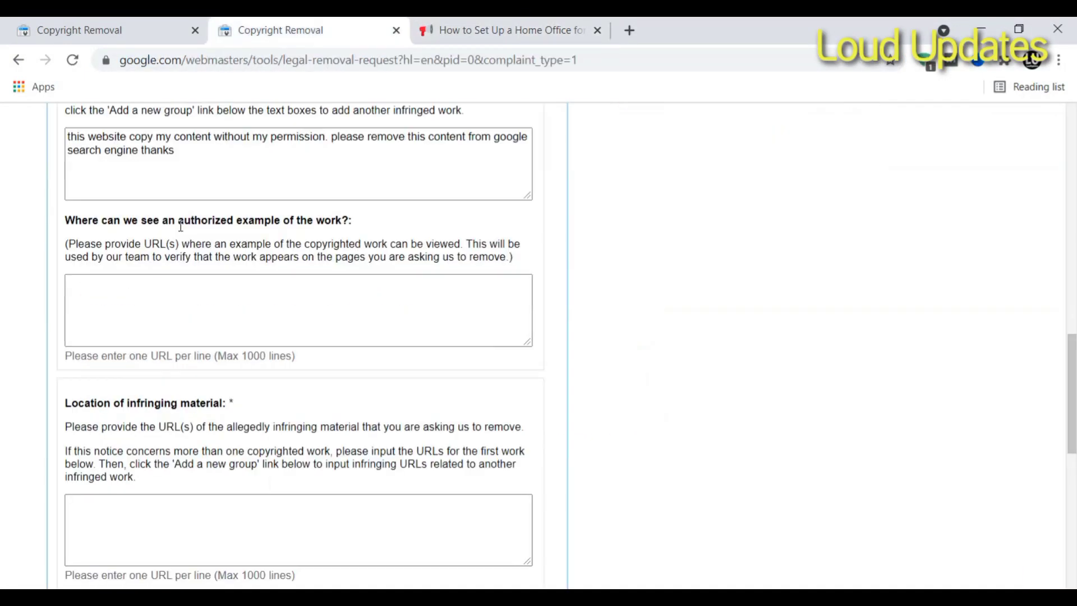
right_click(139, 296)
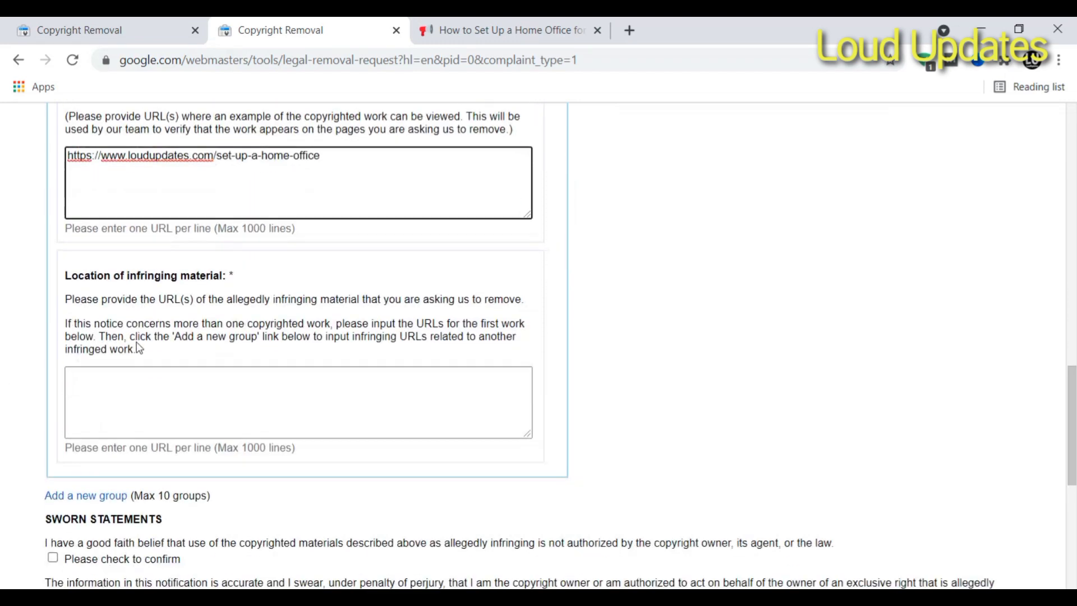
type("example.com/set-up-a-home-office")
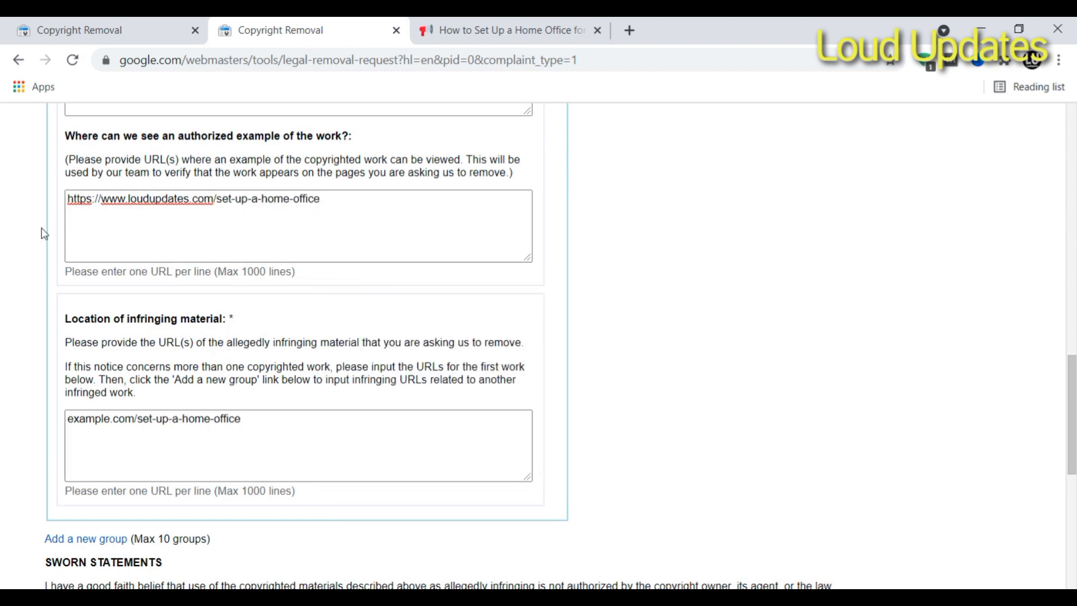
triple_click(190, 199)
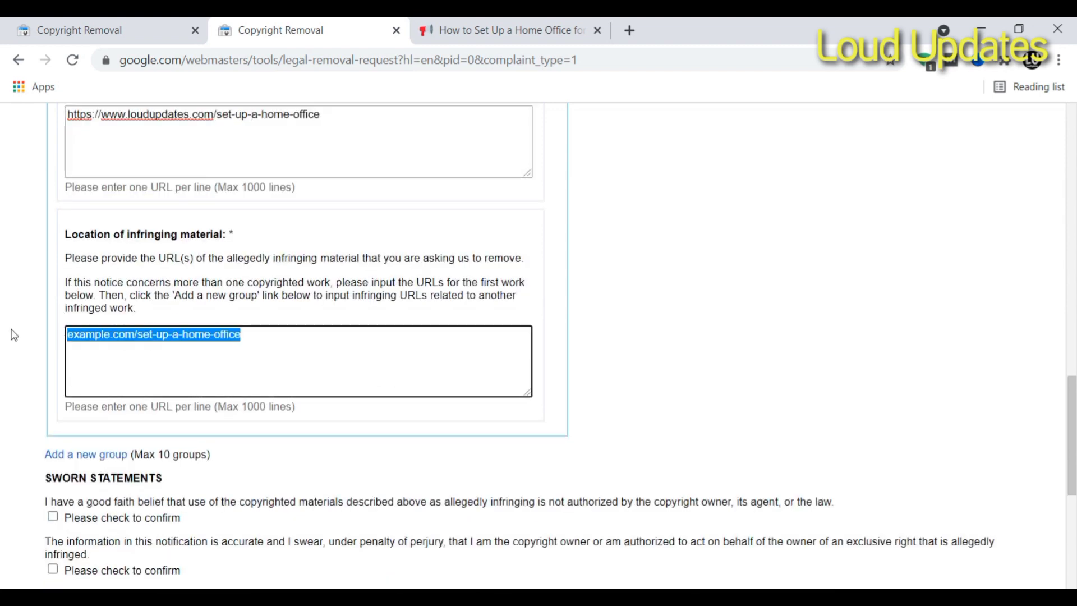
- Scroll the notice to review the description and both entered URLs
scroll("up", 3)
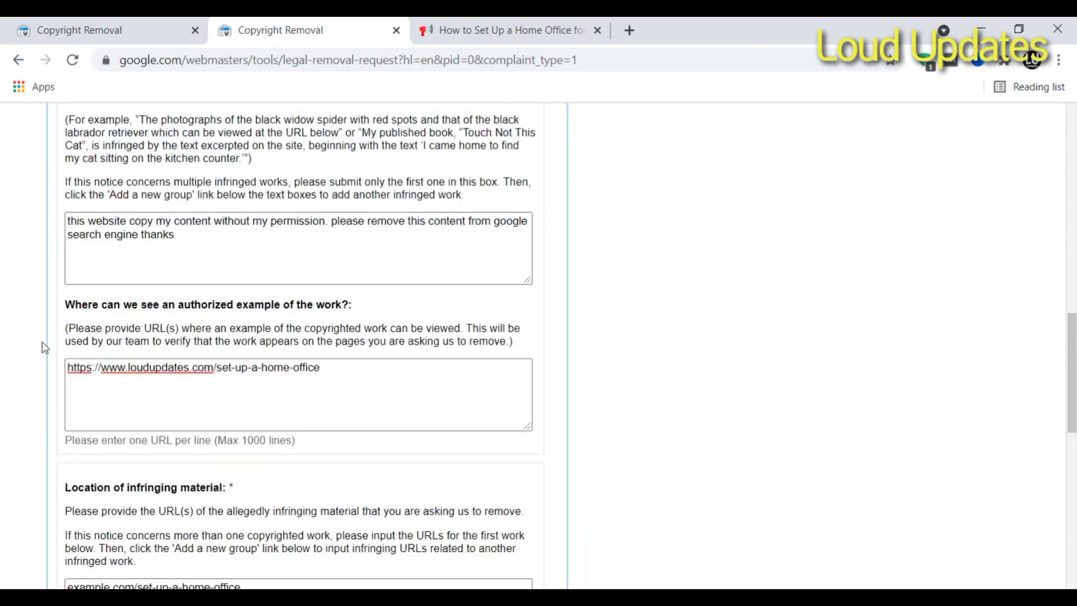
scroll("down", 3)
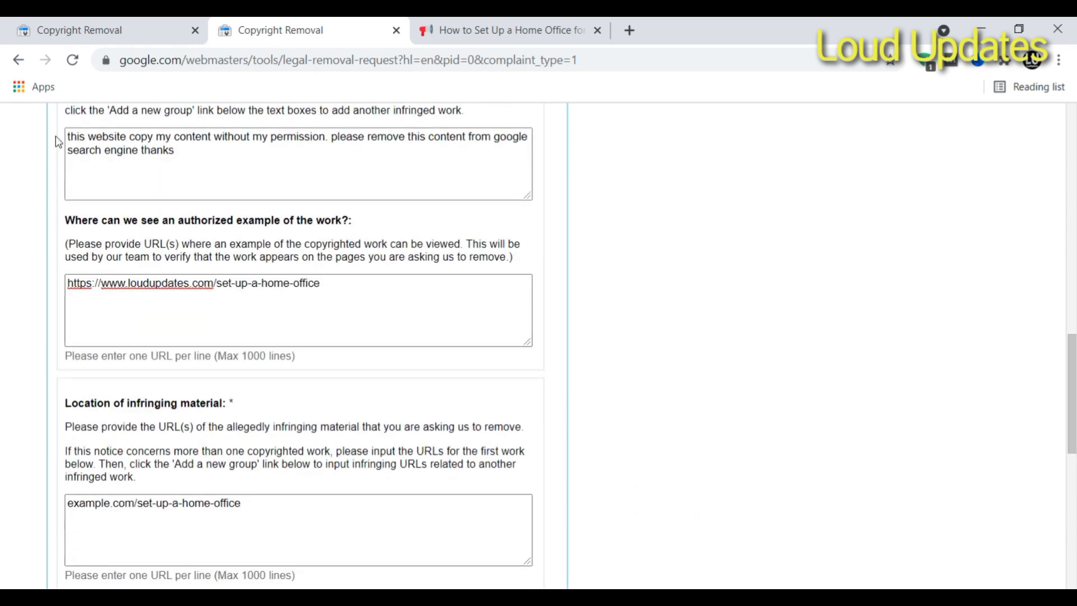
scroll("down", 3)
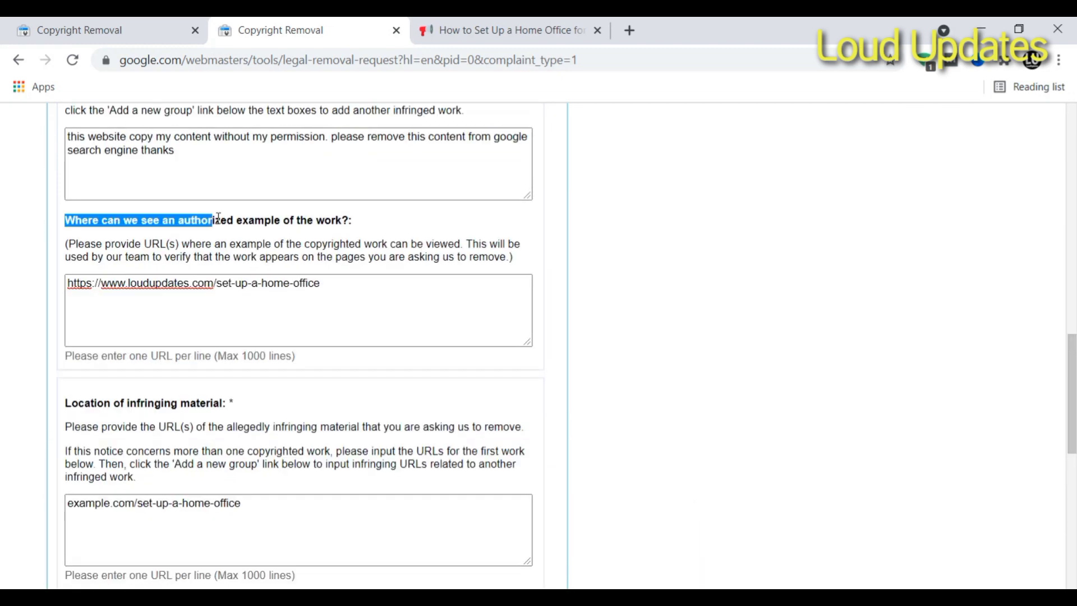
scroll("down", 3)
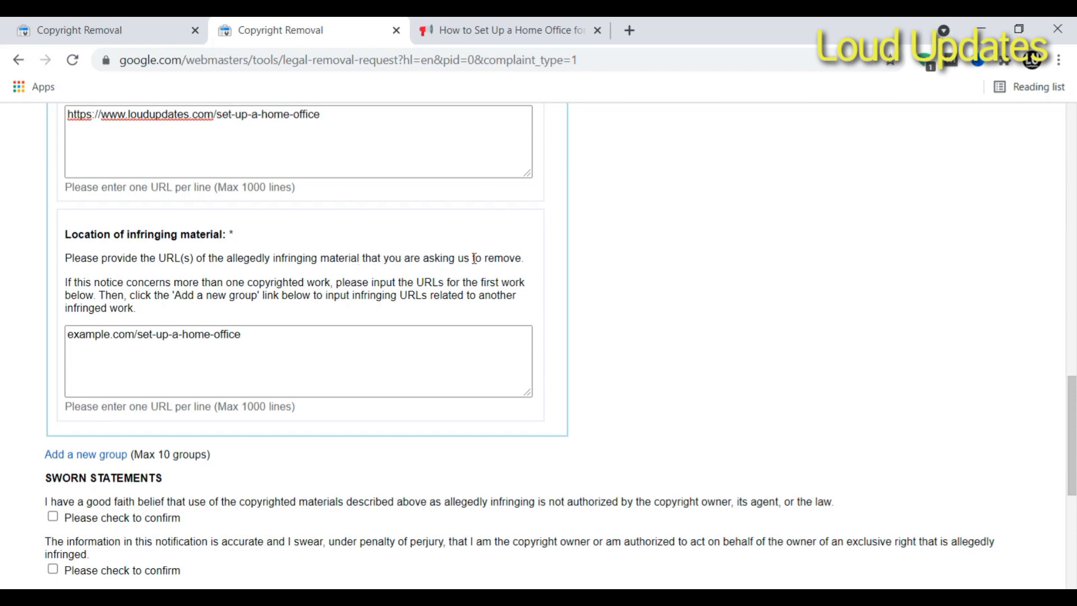
- Tick the sworn statement confirmation checkboxes
scroll("down", 3)
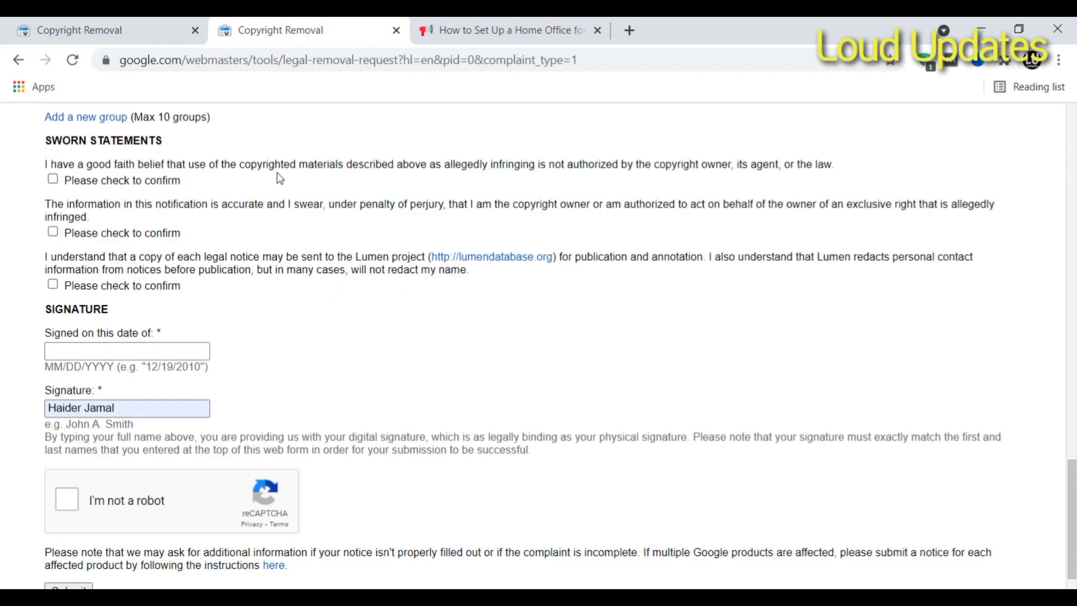
left_click(55, 179)
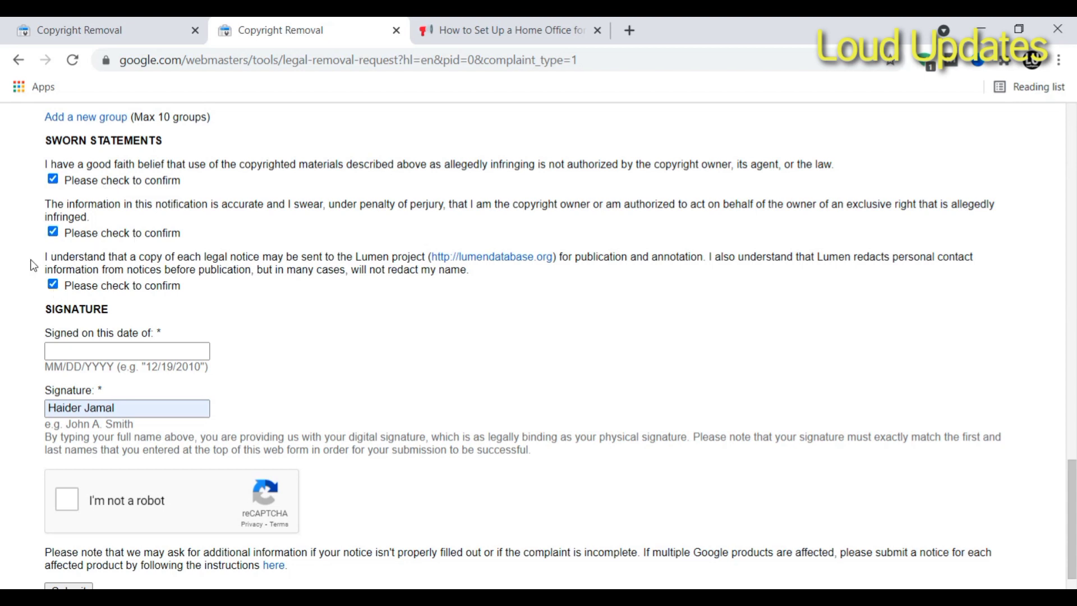
scroll("down", 3)
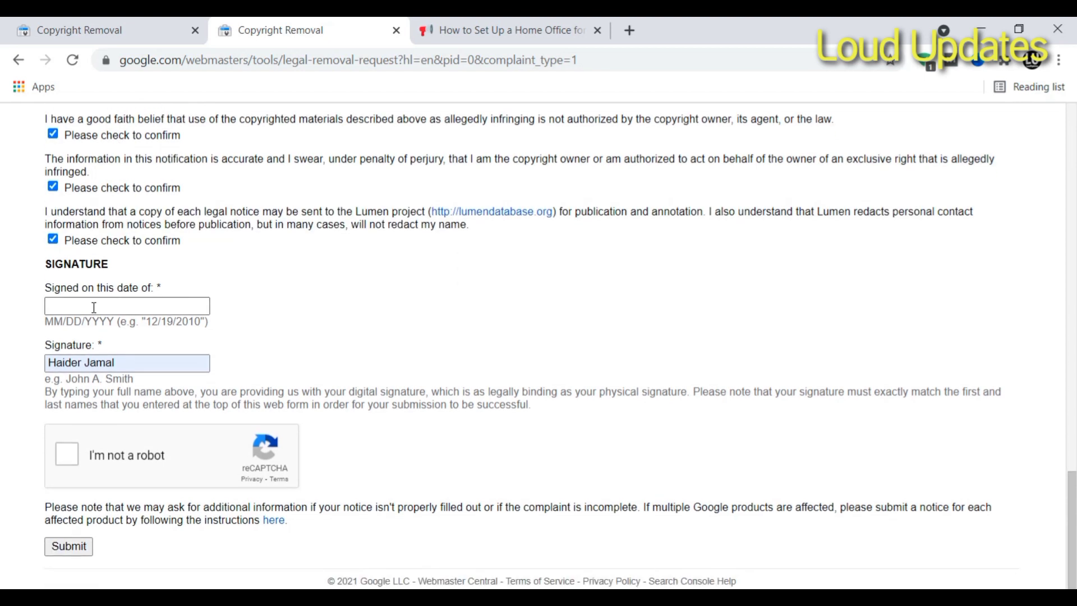
- Enter 04/14/2021 as the signing date
left_click(106, 307)
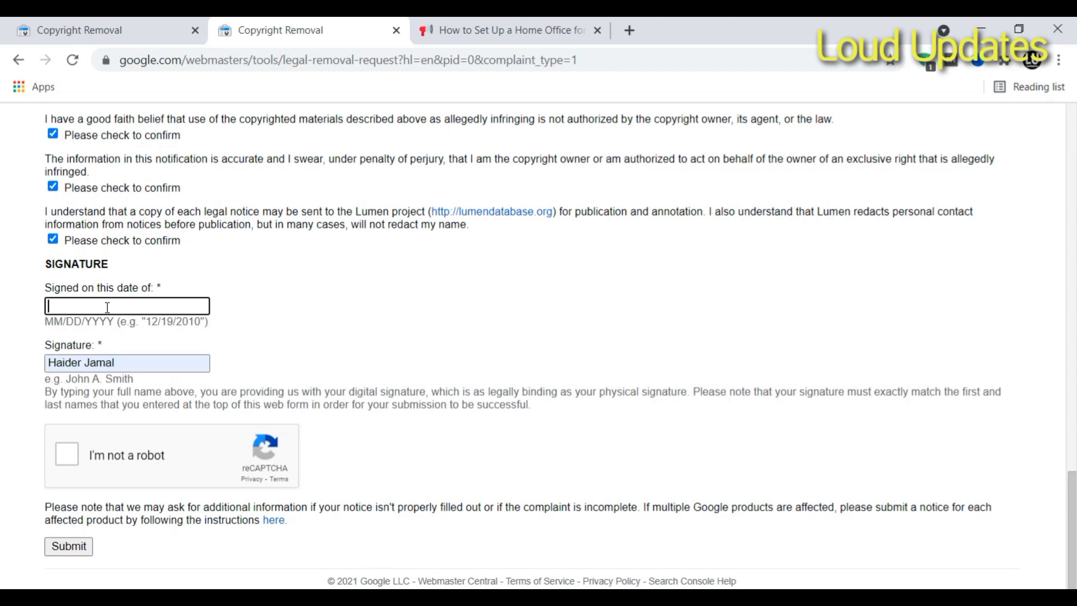
type("13")
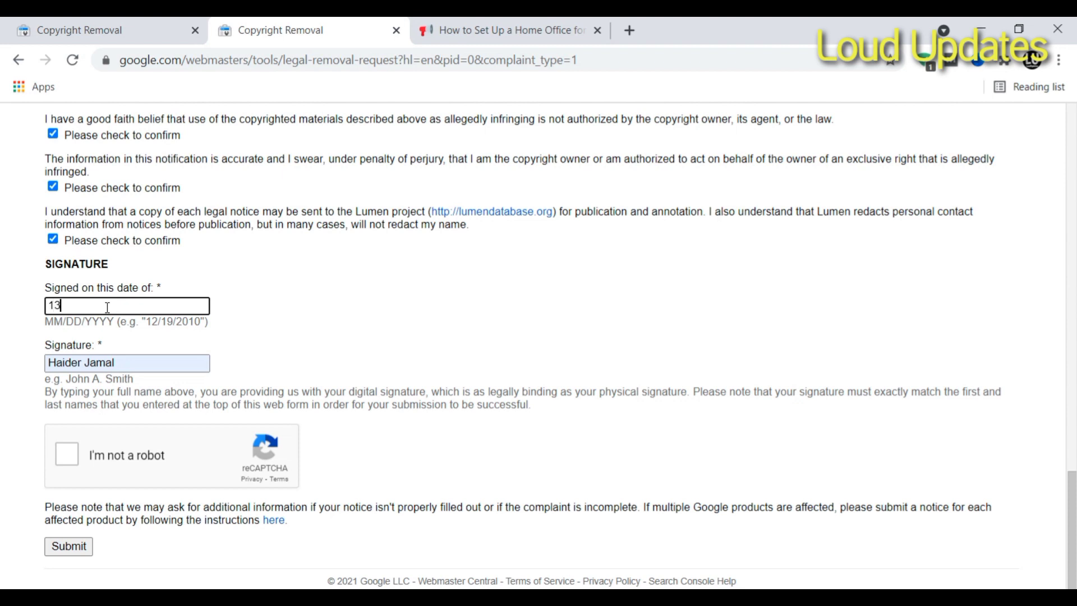
type("14/")
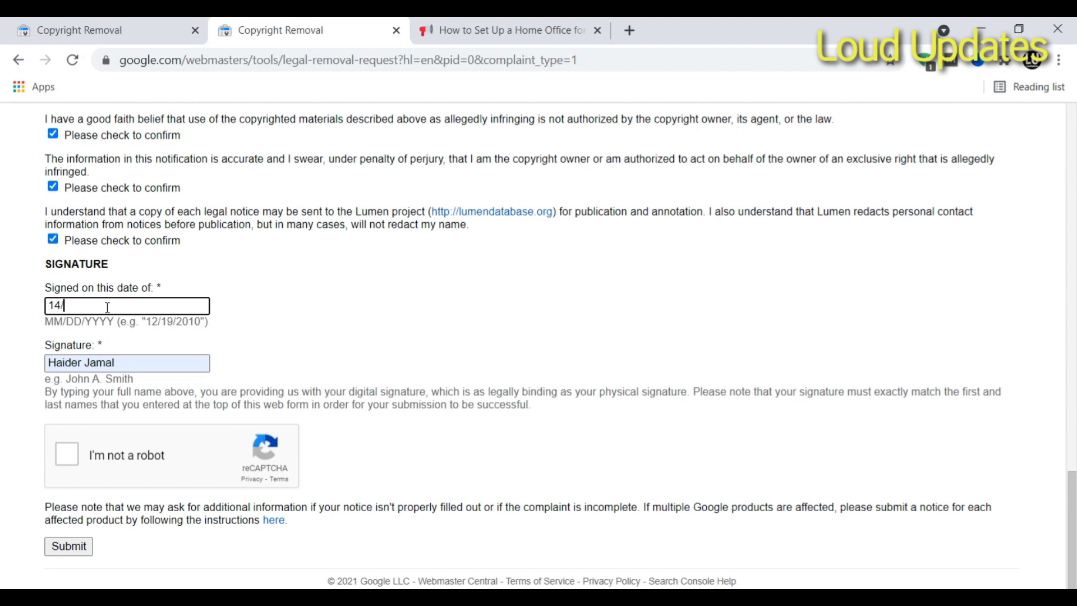
type("04")
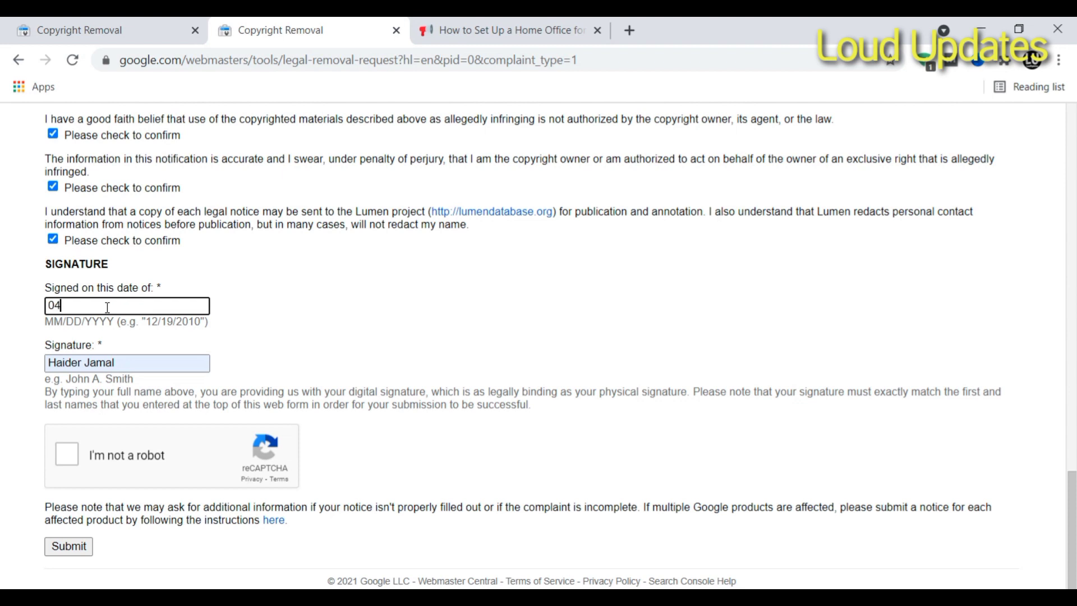
type("/14/")
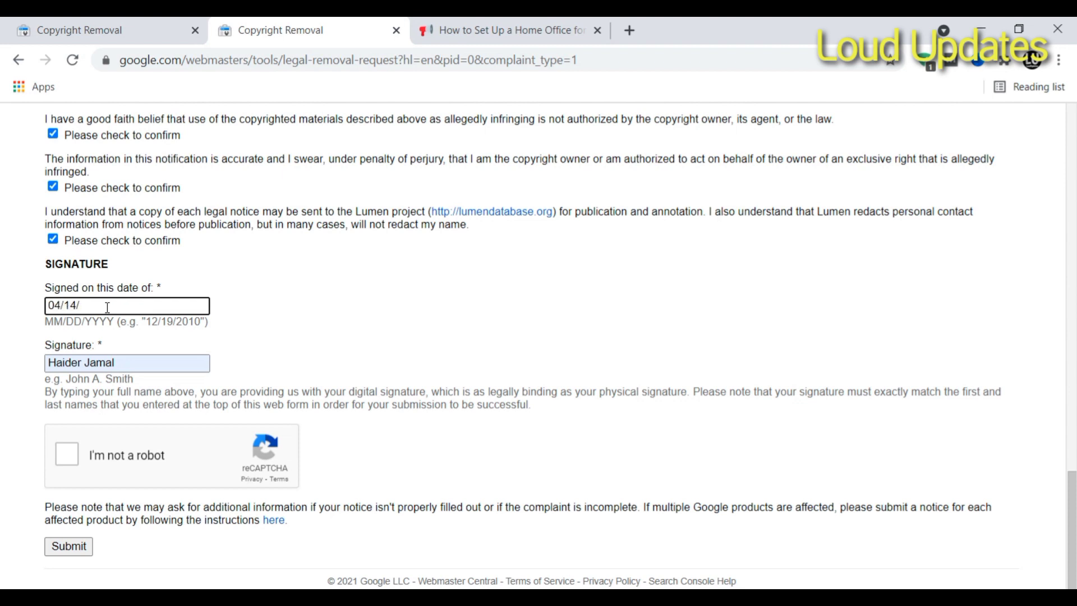
type("0202")
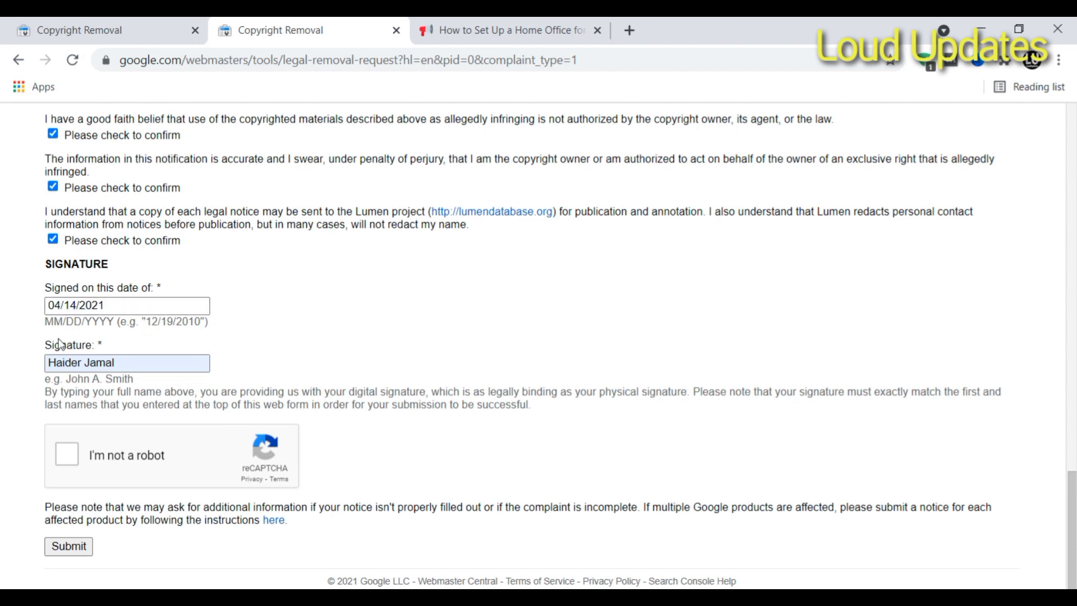
- Start the 'I'm not a robot' check and mark a traffic-light square
left_click(66, 454)
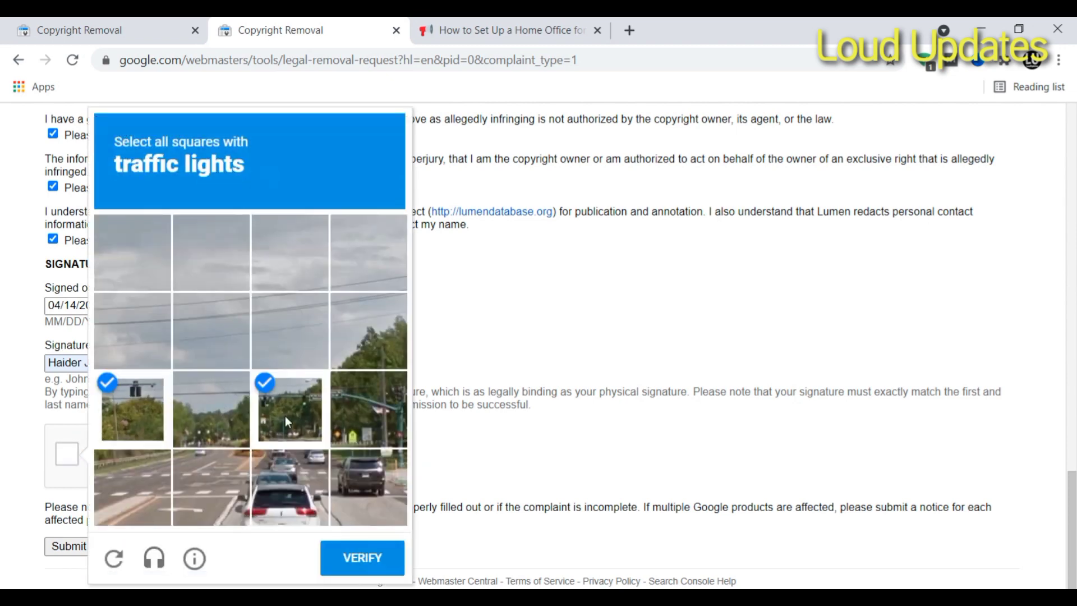
left_click(362, 559)
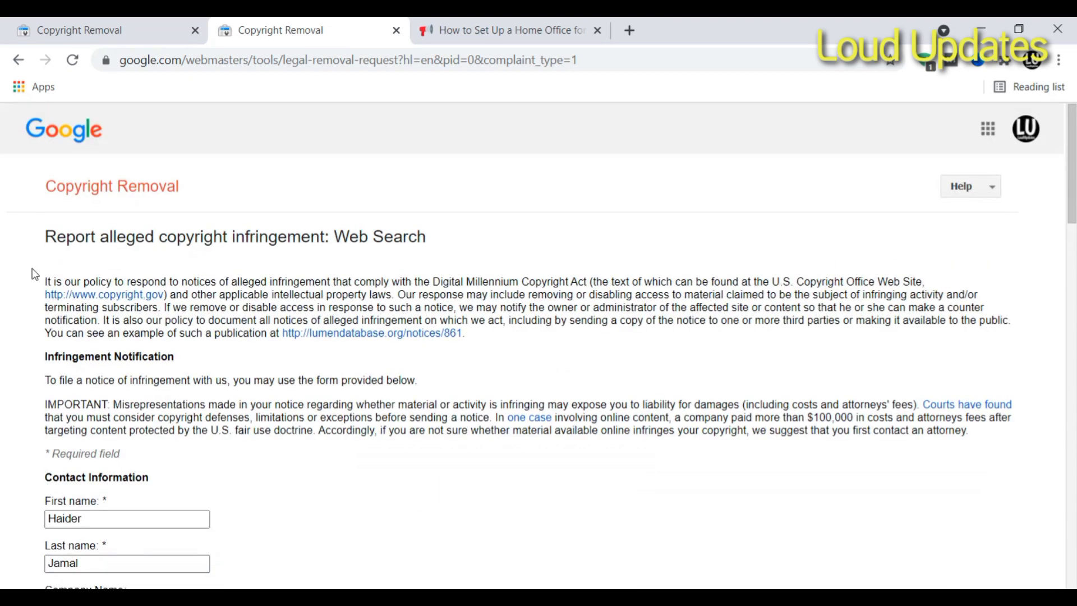
double_click(111, 186)
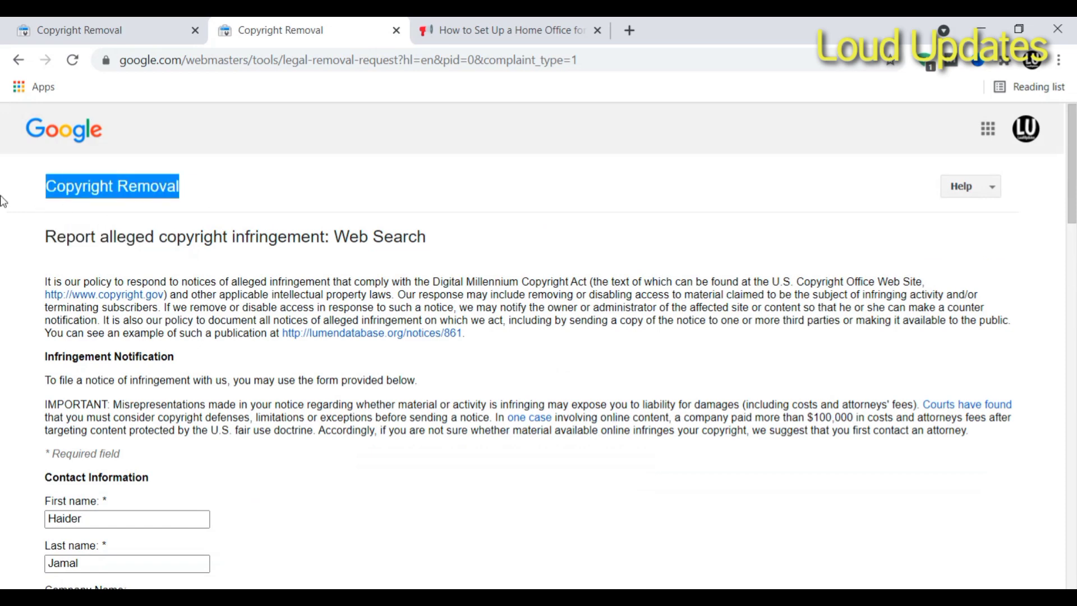
scroll("down", 3)
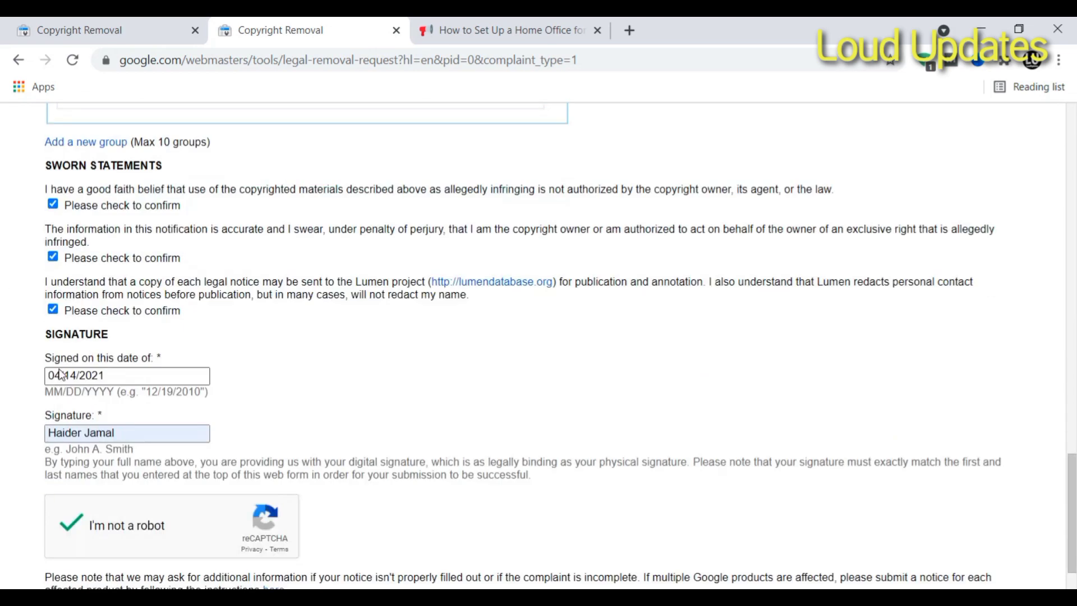
scroll("down", 3)
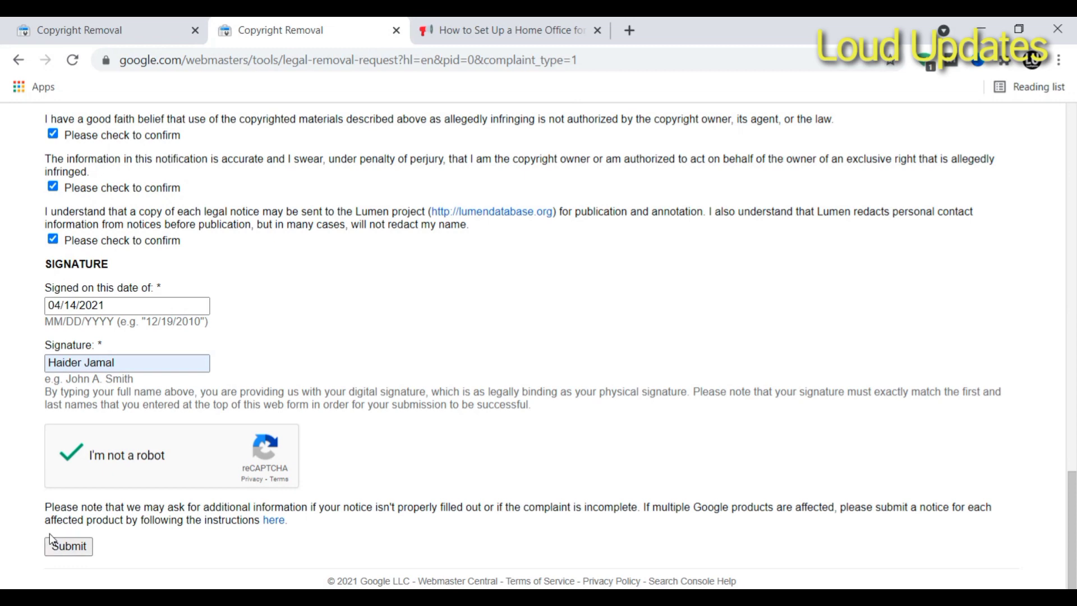
mouse_move(83, 478)
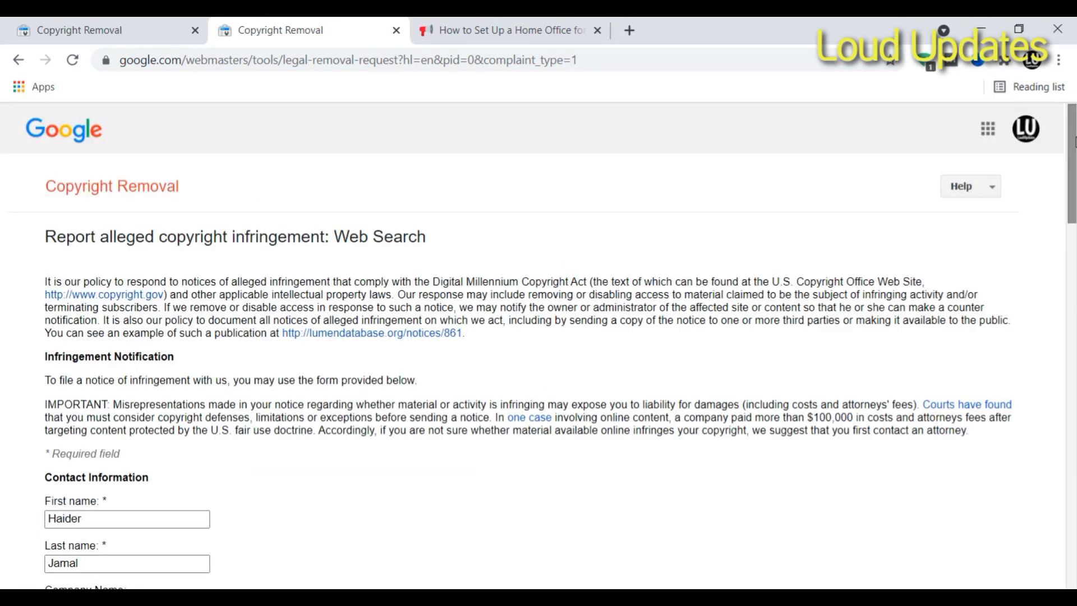
mouse_move(94, 299)
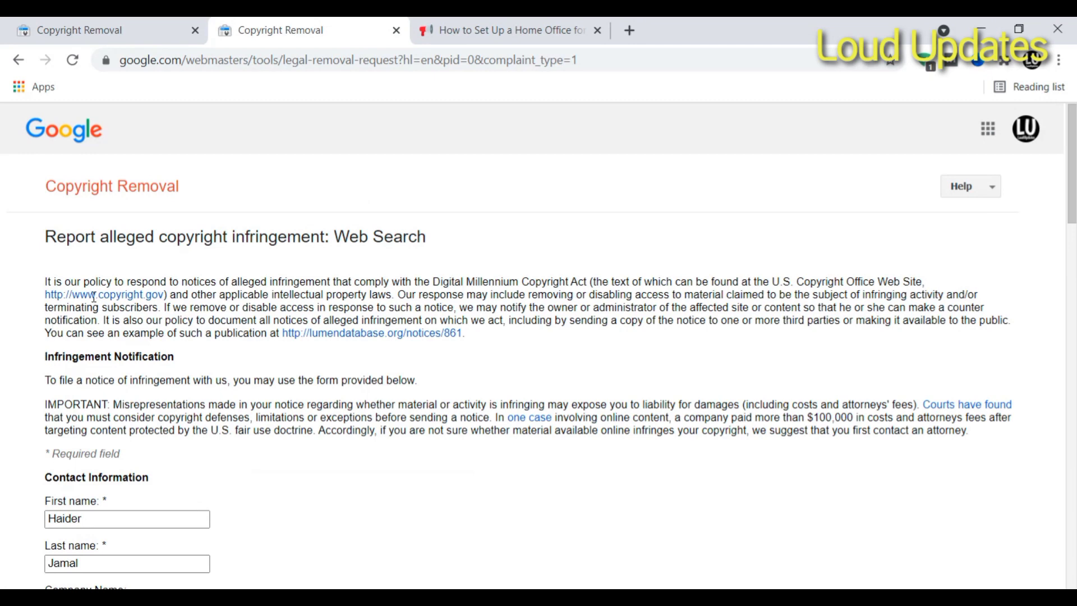
scroll("down", 3)
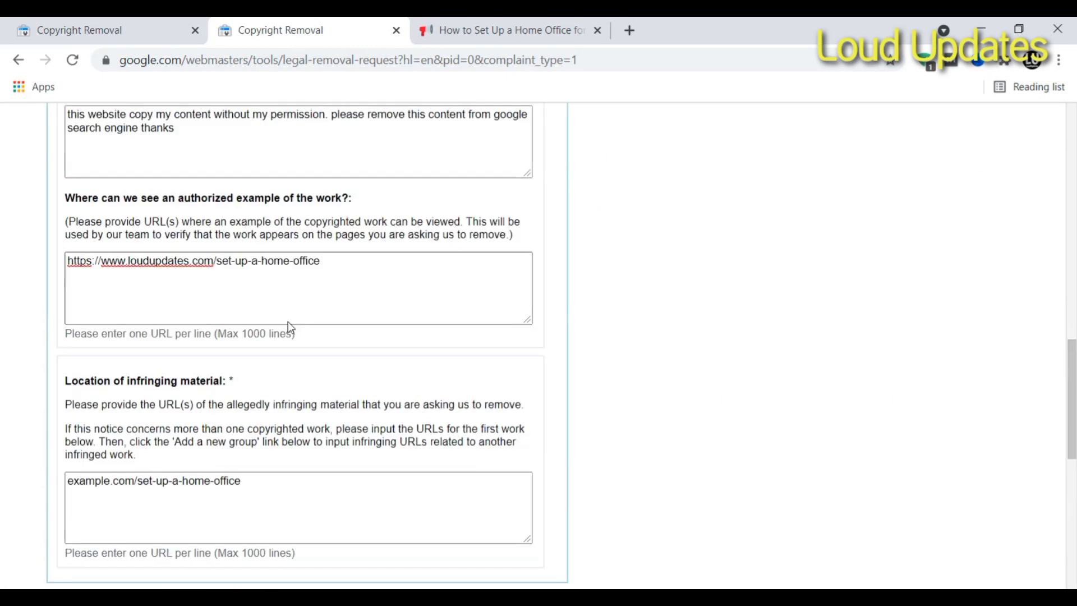
scroll("up", 3)
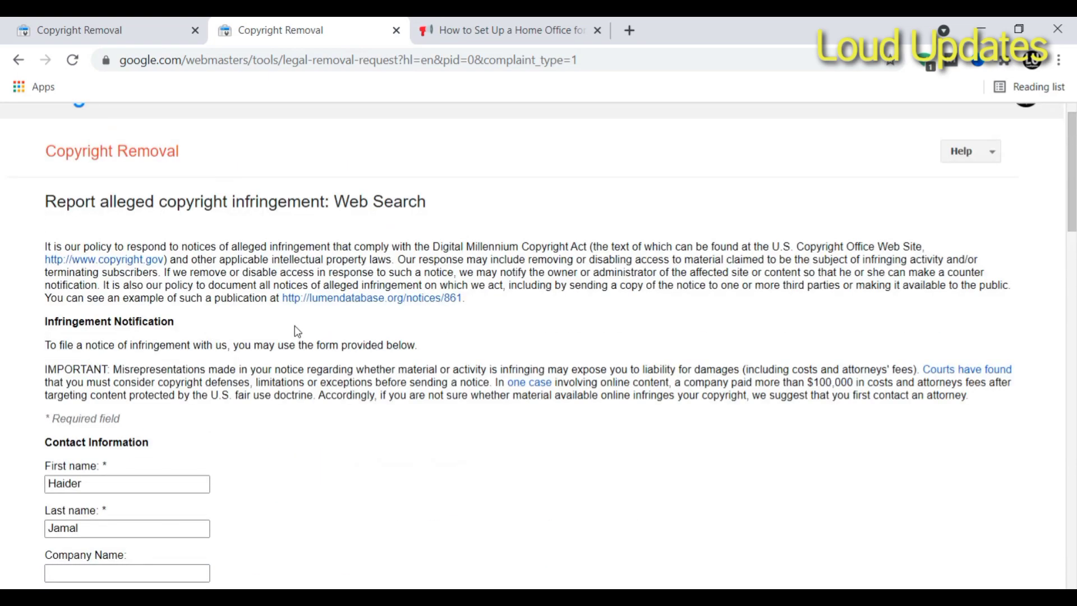
scroll("down", 3)
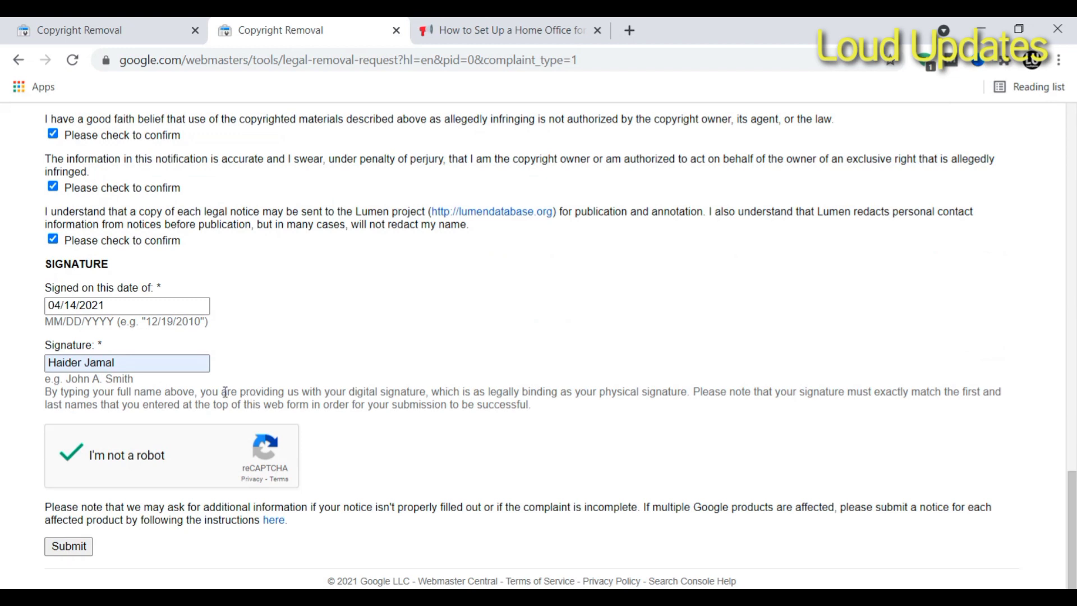
mouse_move(48, 592)
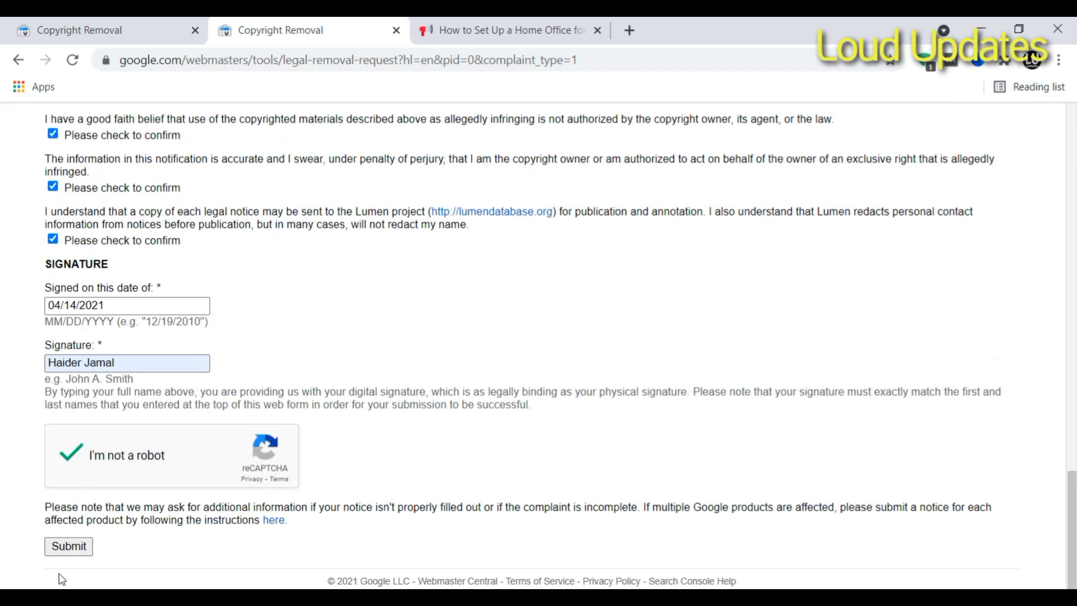